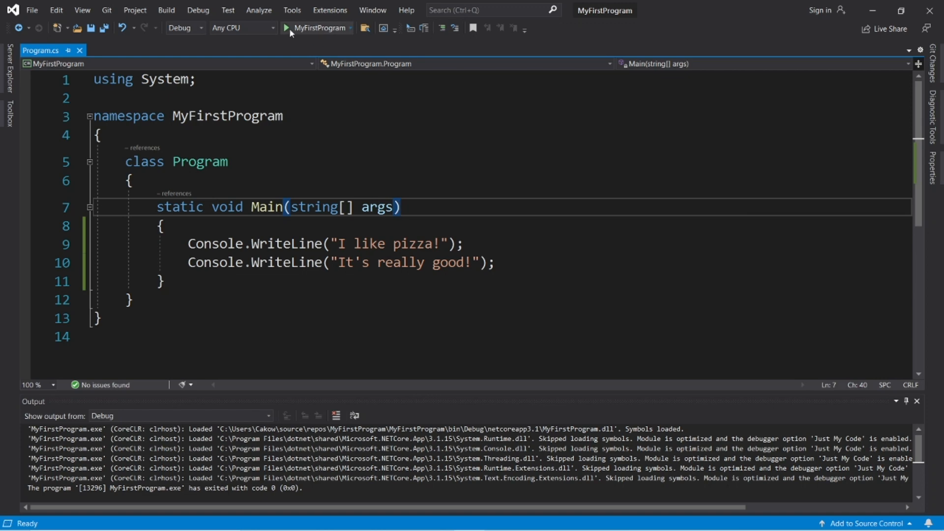
# Step: Run the MyFirstProgram pizza-printing project with the Start button
pyautogui.click(285, 27)
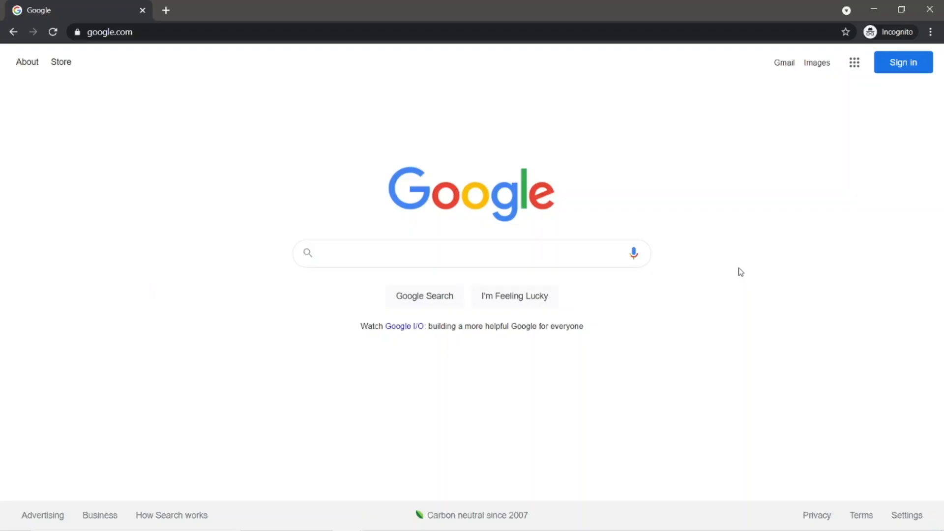
pyautogui.moveTo(714, 267)
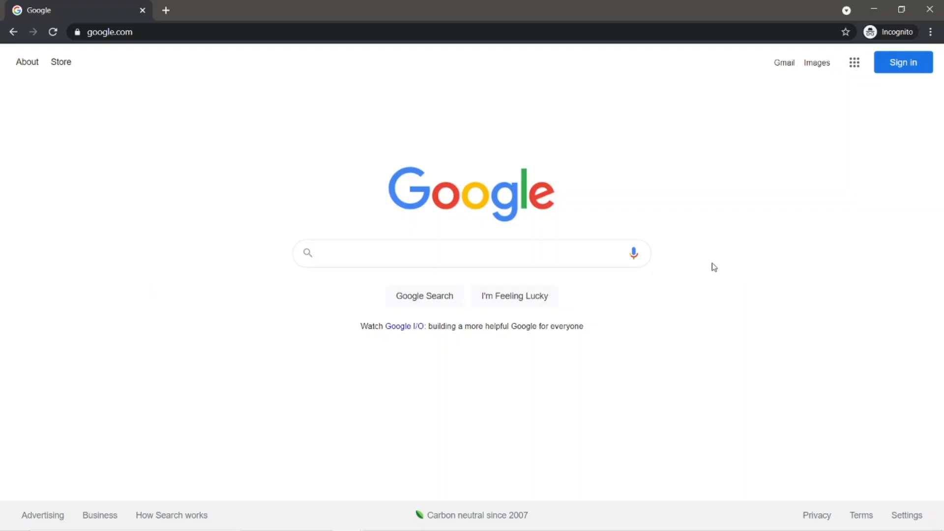
pyautogui.moveTo(718, 265)
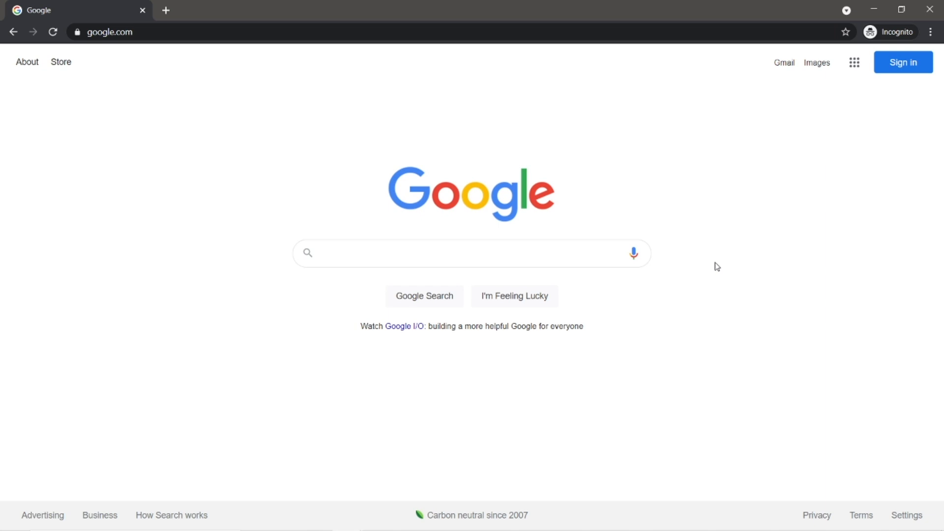
# Step: Search Google for 'visual studio community' and download the installer from Microsoft's result
pyautogui.click(471, 254)
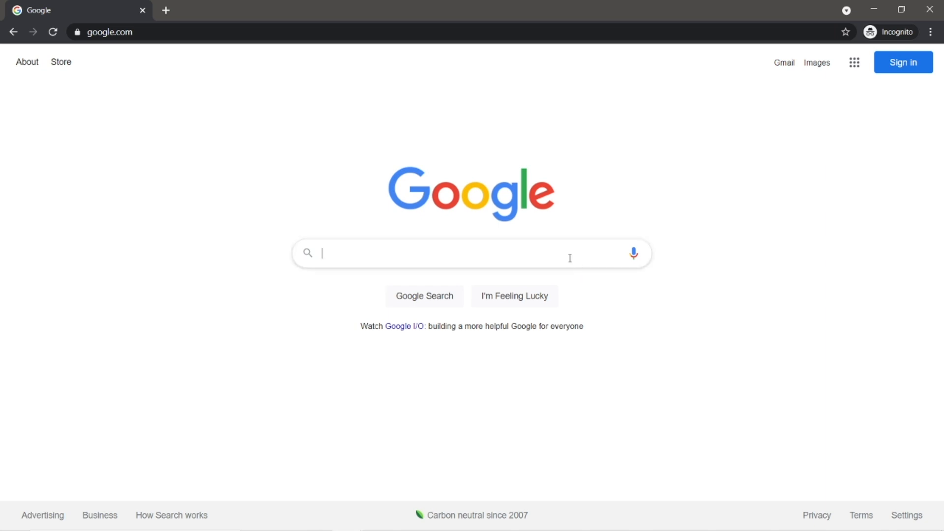
pyautogui.write('visual studio community')
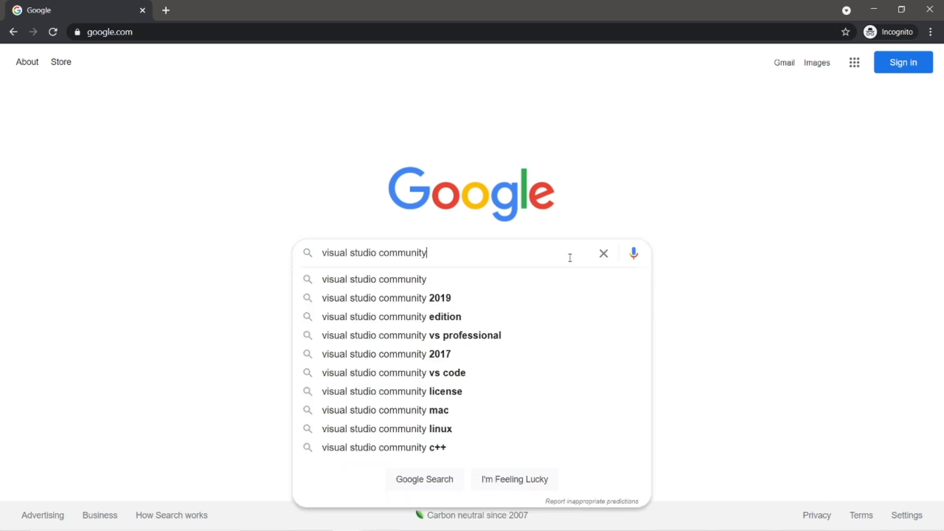
pyautogui.press('Enter')
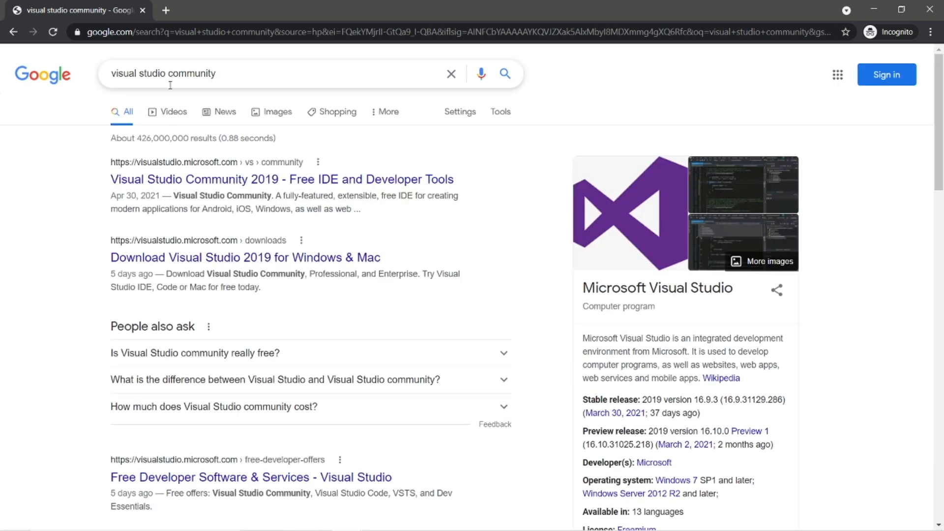
pyautogui.moveTo(201, 179)
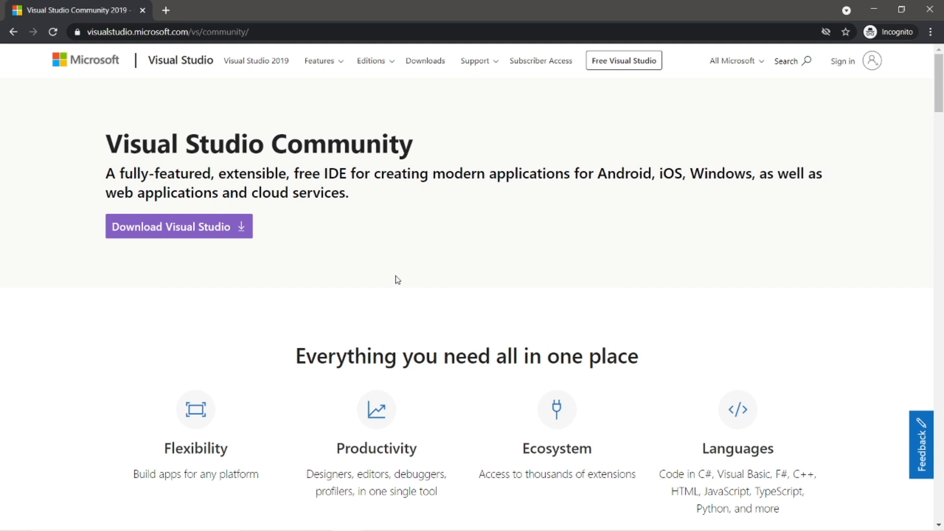
pyautogui.click(179, 226)
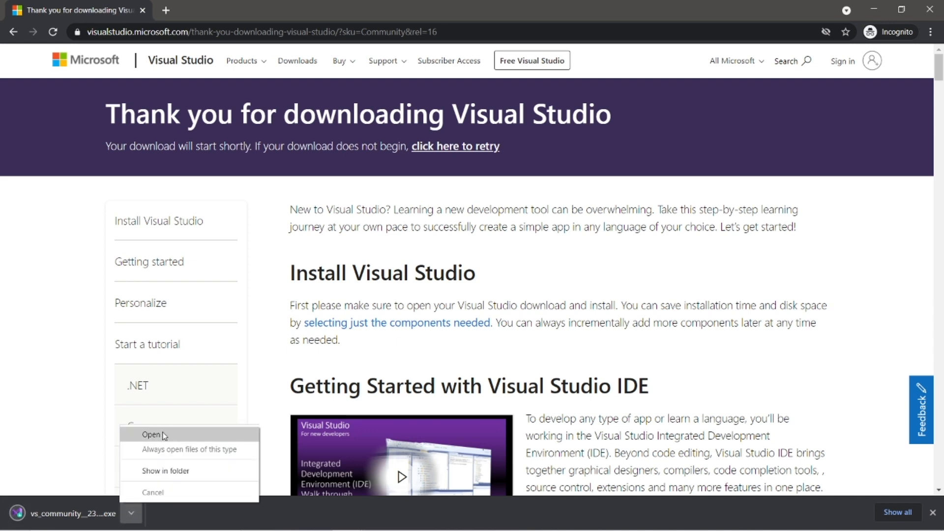
# Step: Launch the installer and install Community 2019 with .NET desktop and Unity game development workloads
pyautogui.click(151, 435)
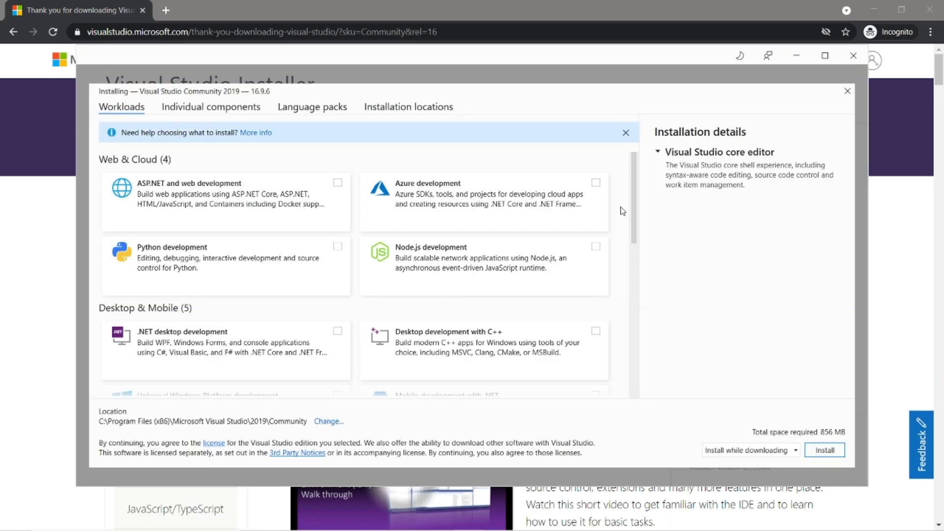
pyautogui.moveTo(403, 309)
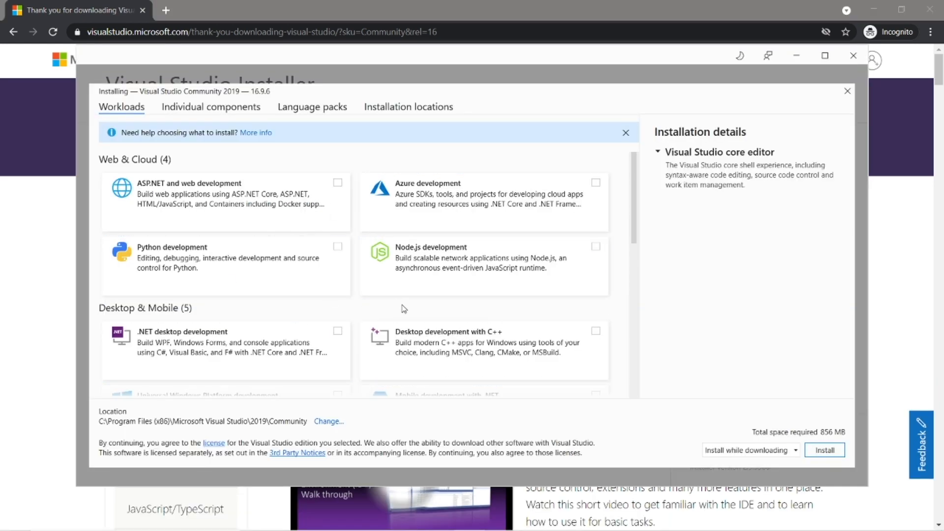
pyautogui.click(337, 330)
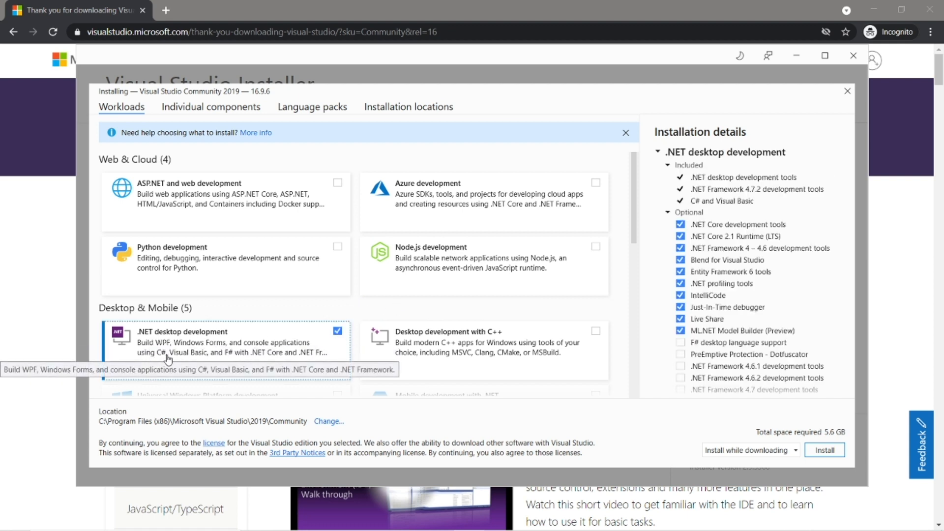
pyautogui.scroll(-3)
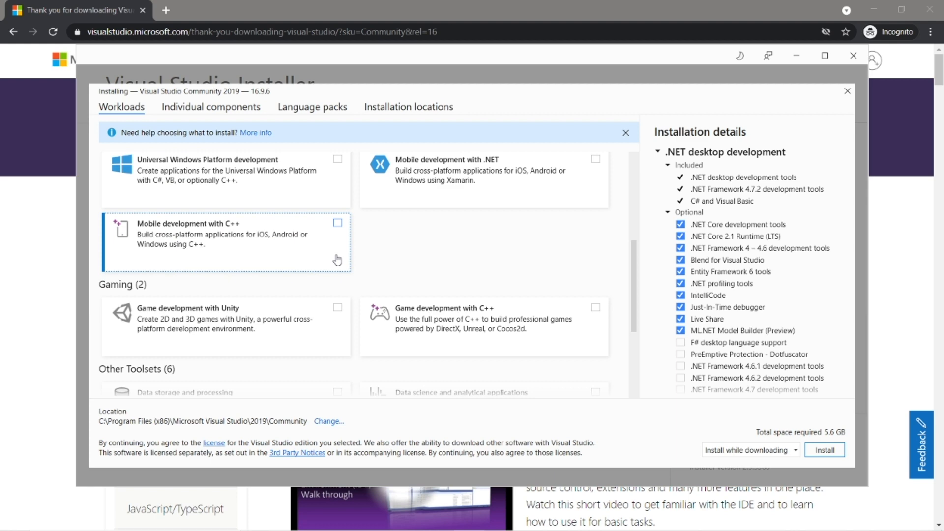
pyautogui.click(338, 307)
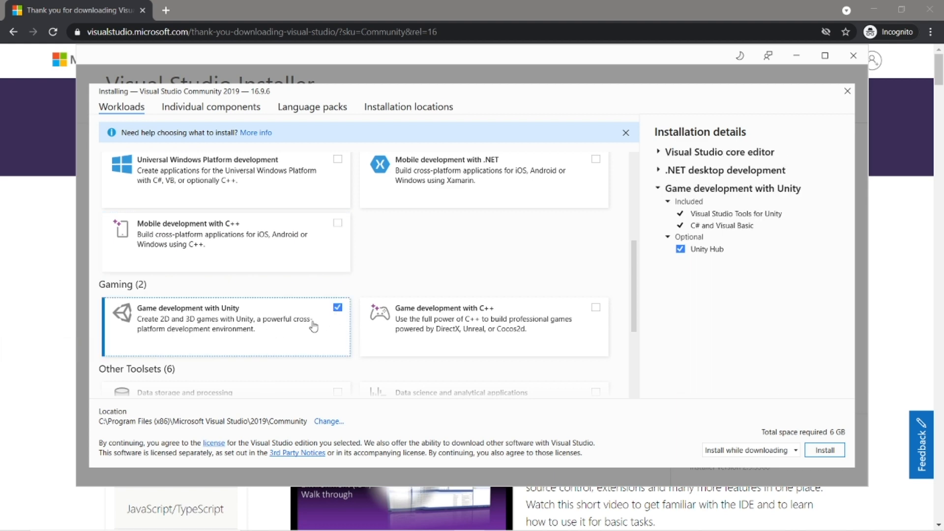
pyautogui.moveTo(829, 462)
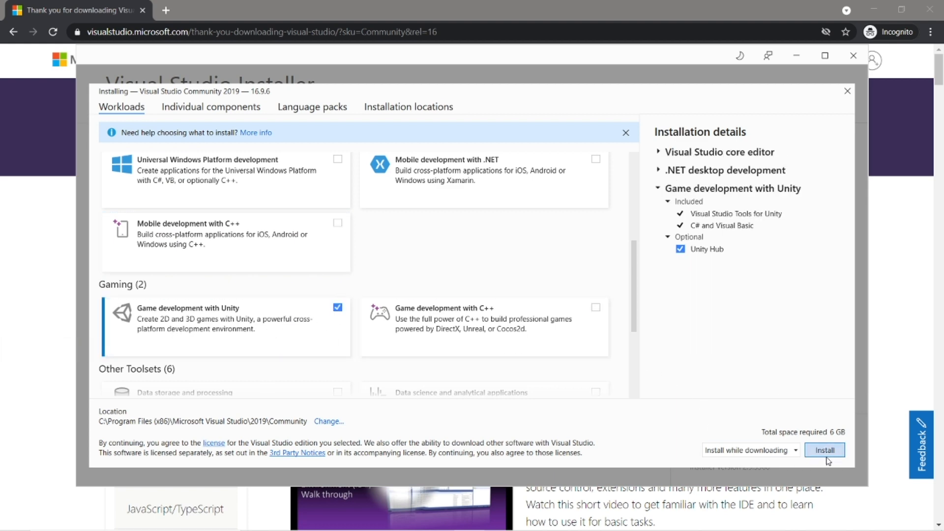
pyautogui.click(824, 451)
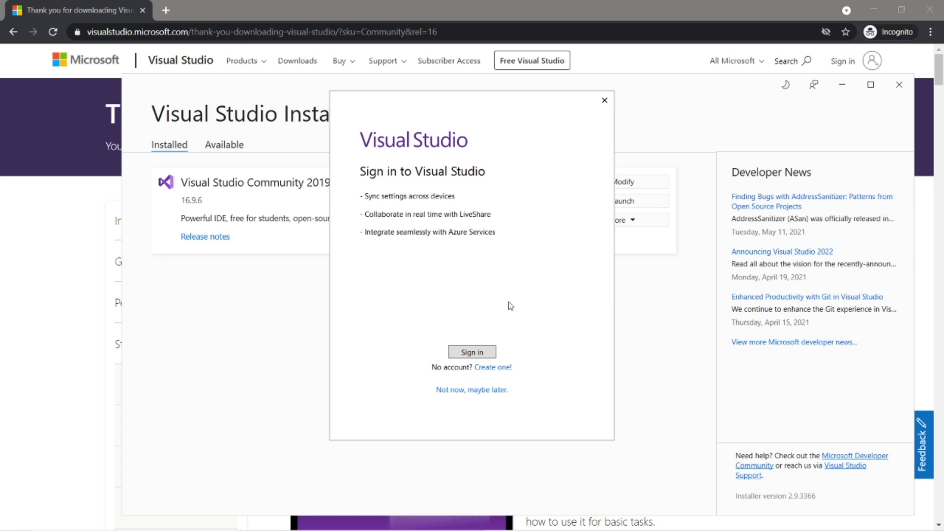
pyautogui.moveTo(472, 395)
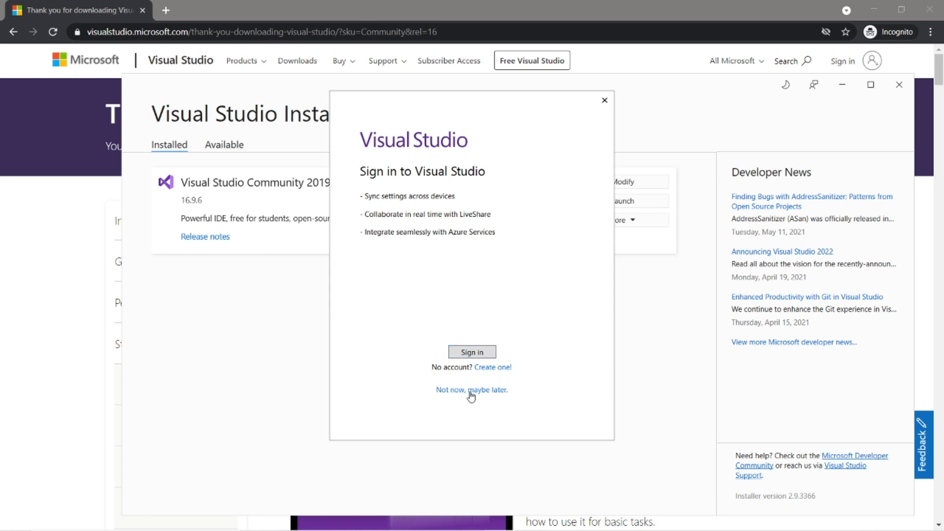
# Step: Skip sign-in, choose the Dark theme and start Visual Studio without code
pyautogui.click(472, 390)
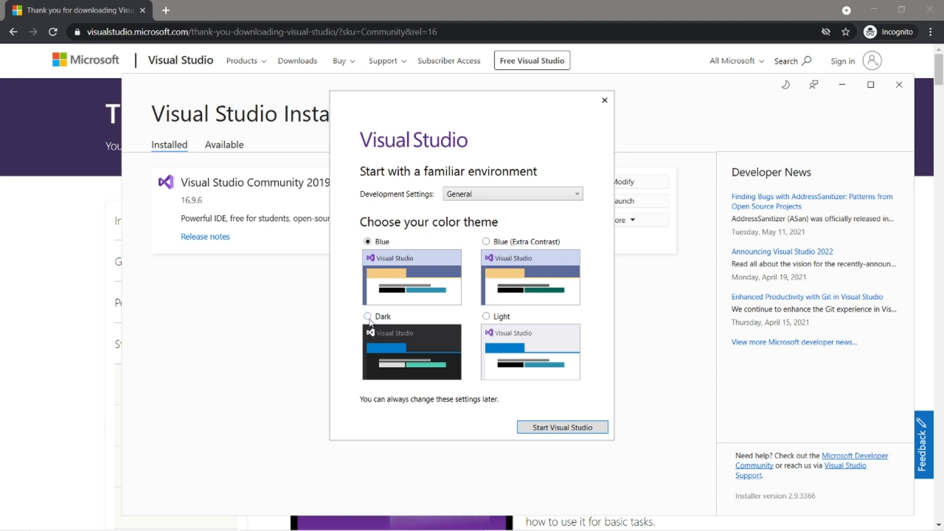
pyautogui.click(366, 317)
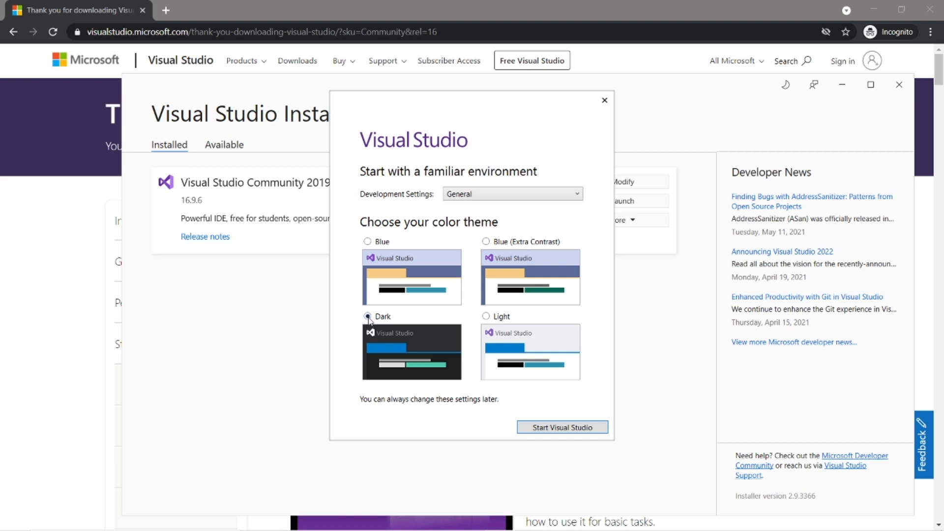
pyautogui.click(563, 427)
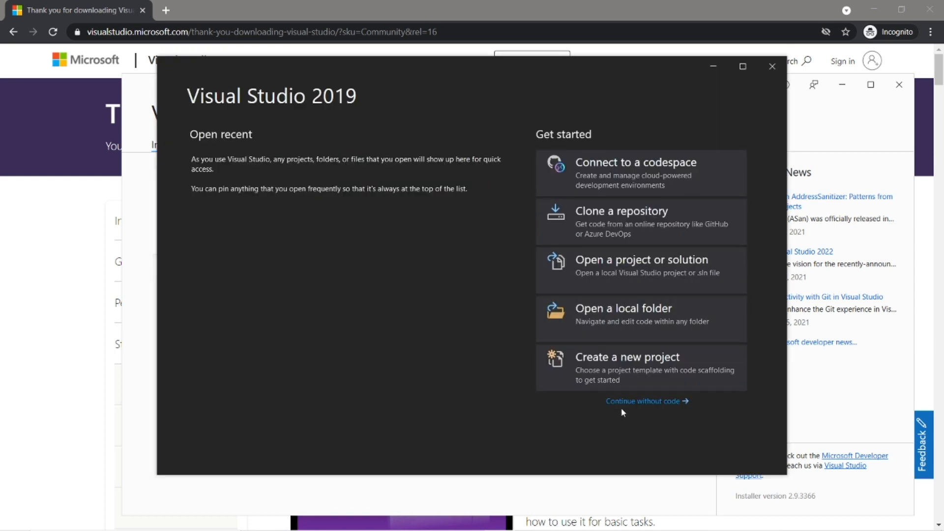
pyautogui.click(771, 67)
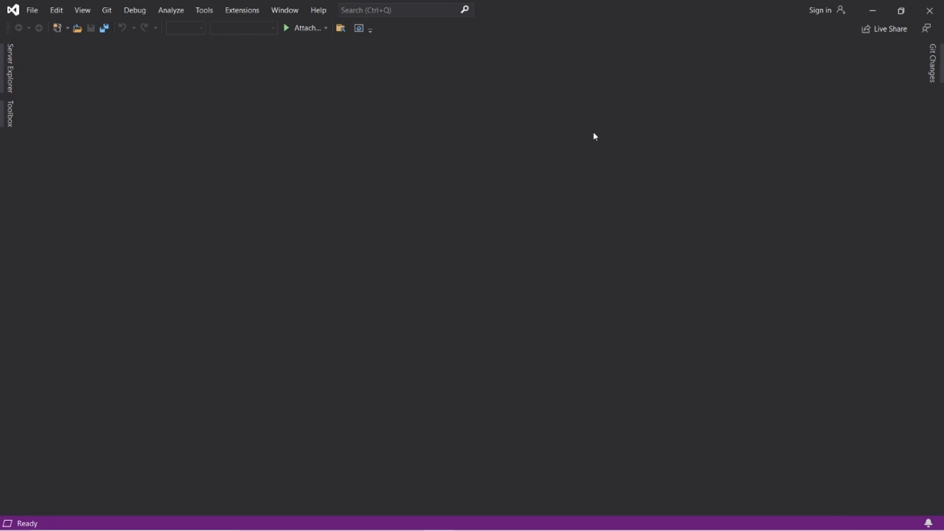
# Step: Create a C# Console Application project named MyFirstProgram targeting .NET Core 3.1
pyautogui.click(34, 10)
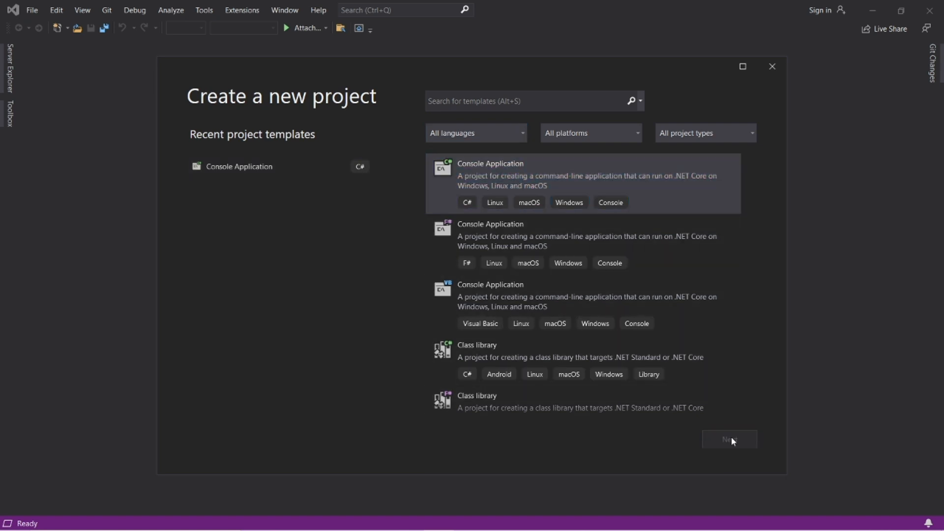
pyautogui.click(730, 438)
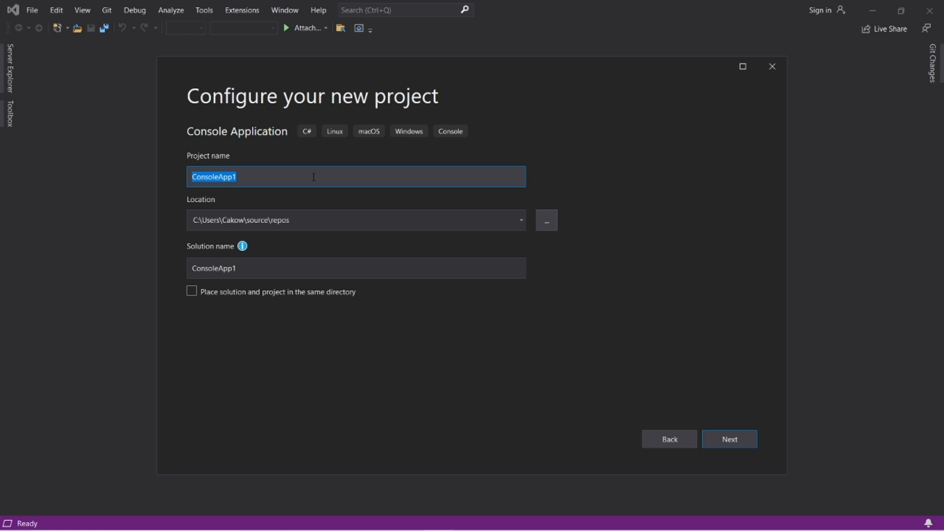
pyautogui.write('MyFirstProg')
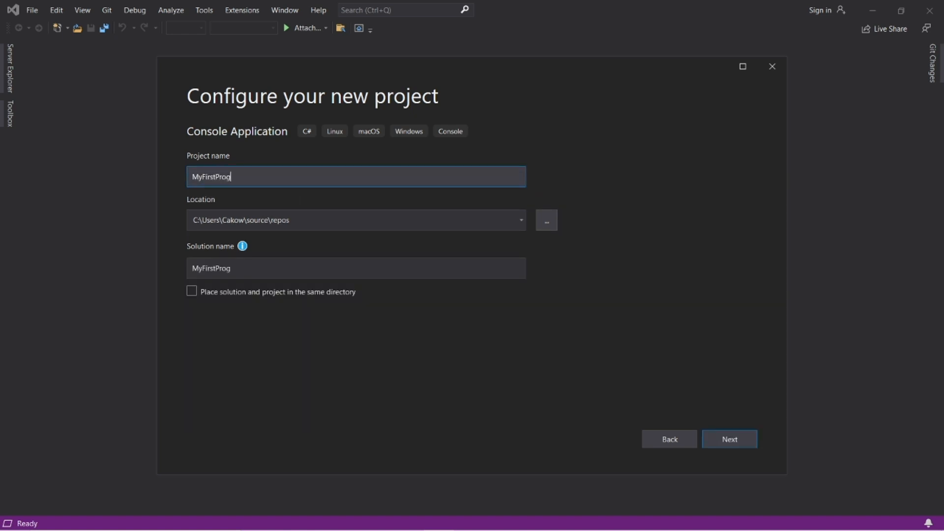
pyautogui.click(730, 438)
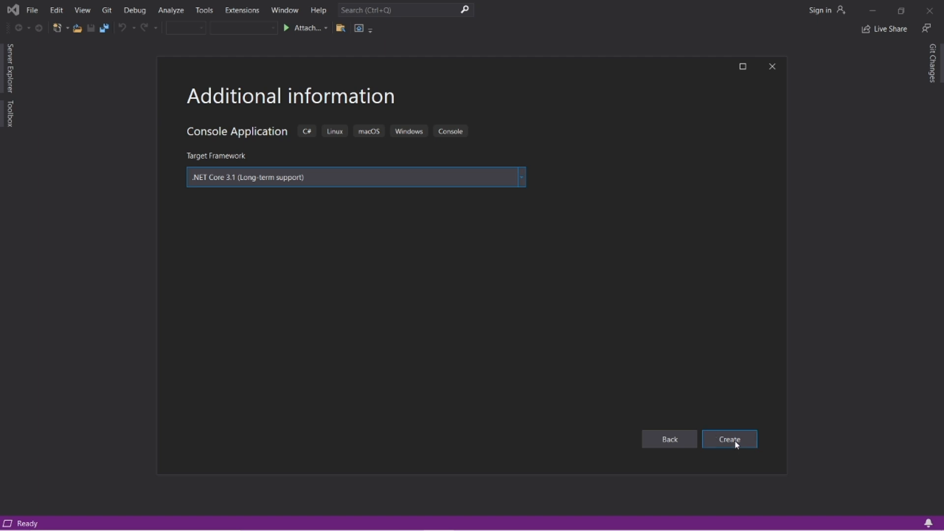
pyautogui.click(730, 439)
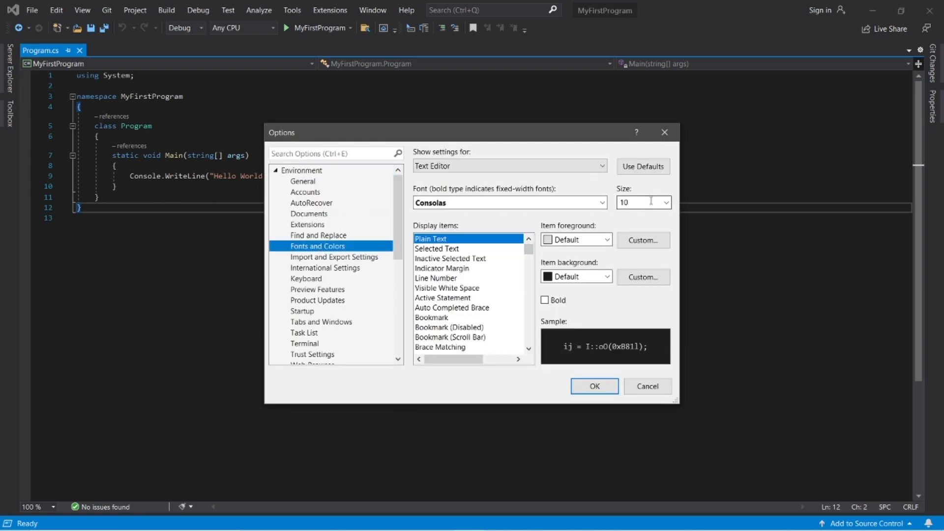
# Step: Raise the editor font size from 10 to a larger value in Fonts and Colors
pyautogui.click(637, 202)
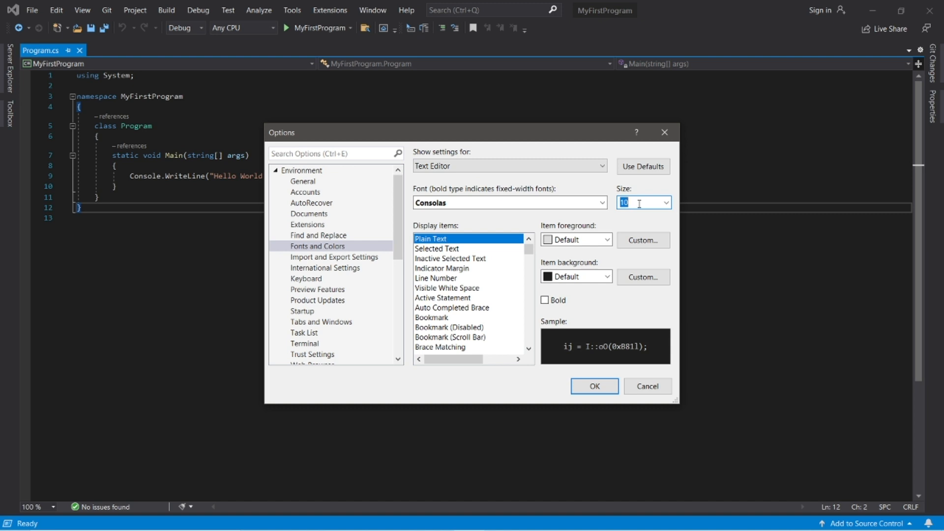
pyautogui.click(595, 385)
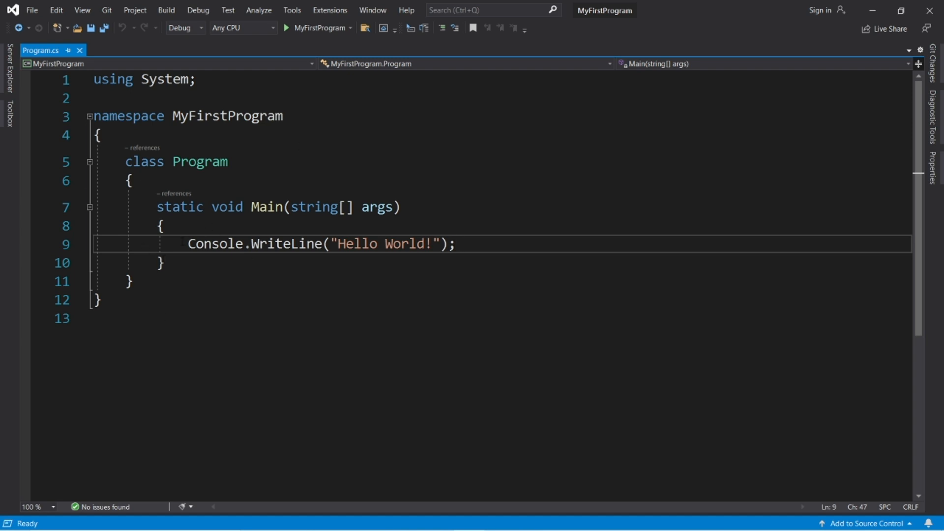
# Step: Build and run MyFirstProgram, which fails with syntax errors in the output
pyautogui.doubleClick(385, 244)
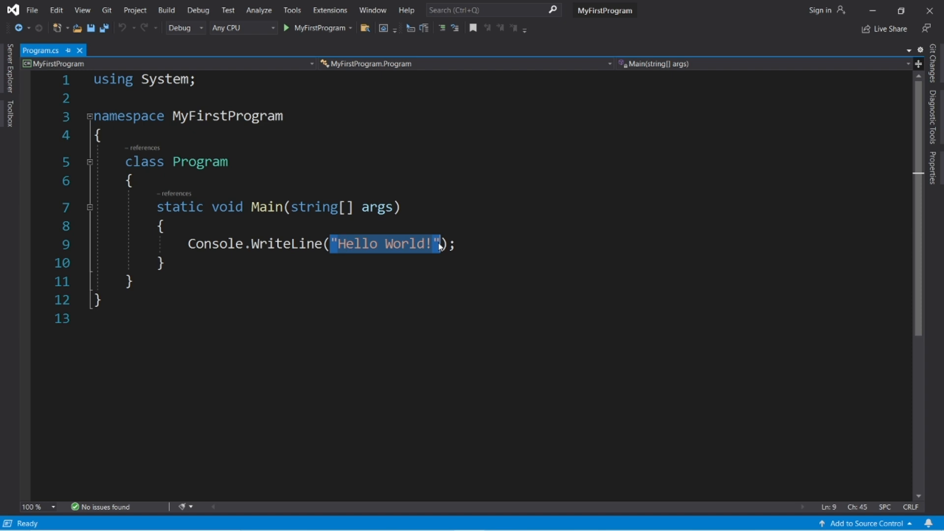
pyautogui.click(488, 243)
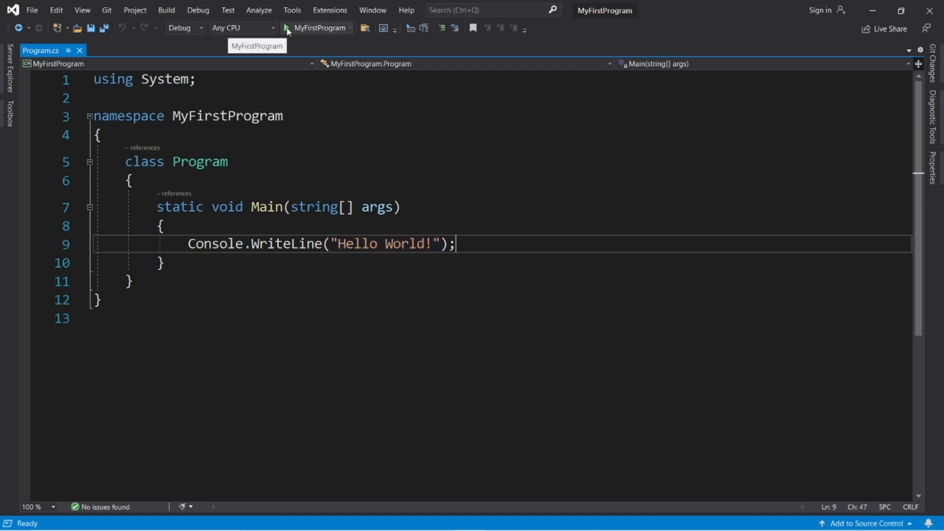
pyautogui.click(286, 28)
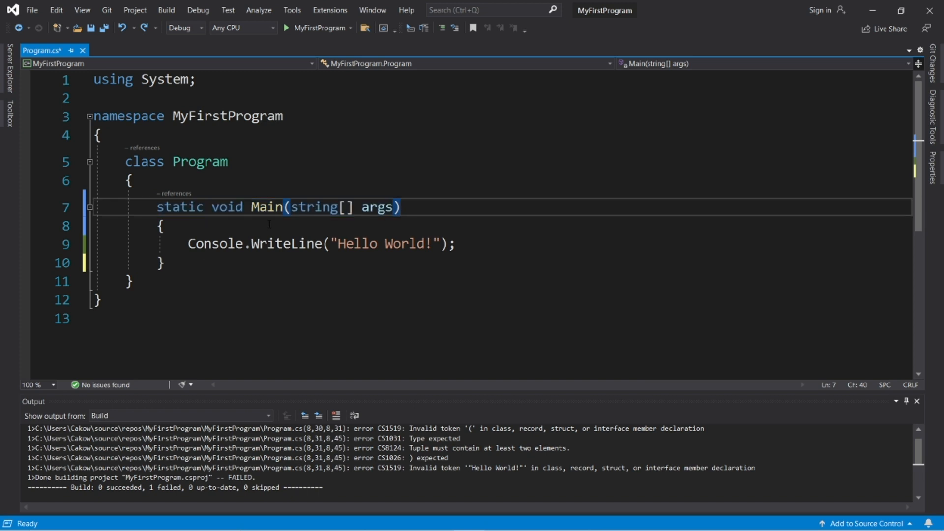
pyautogui.click(167, 226)
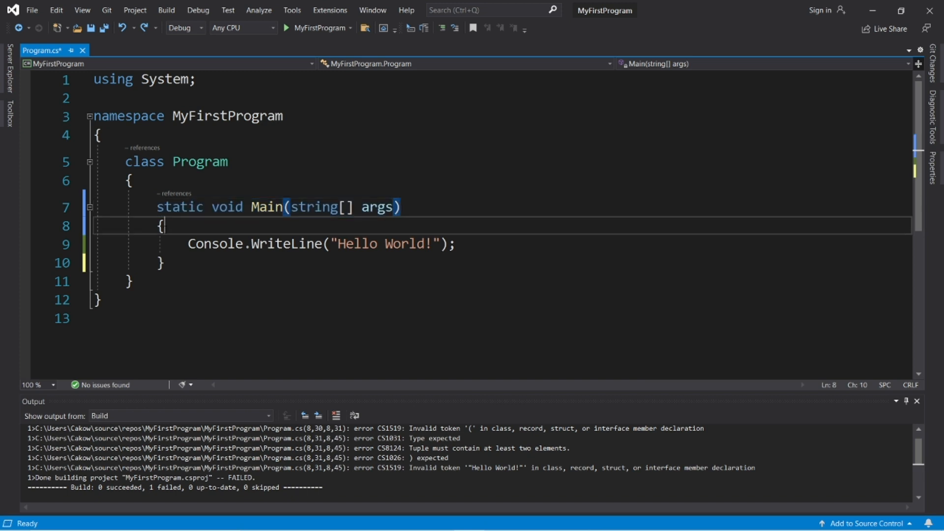
pyautogui.click(167, 264)
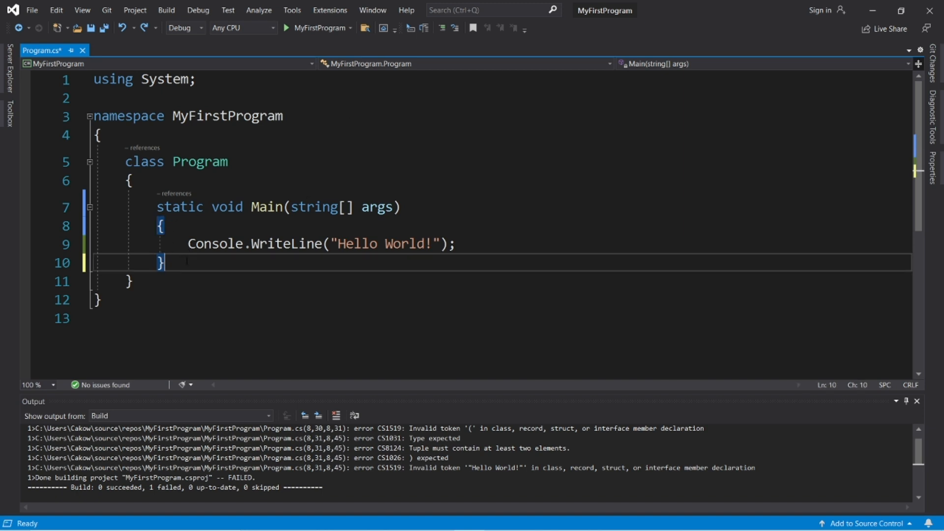
pyautogui.moveTo(189, 244); pyautogui.dragTo(455, 244)
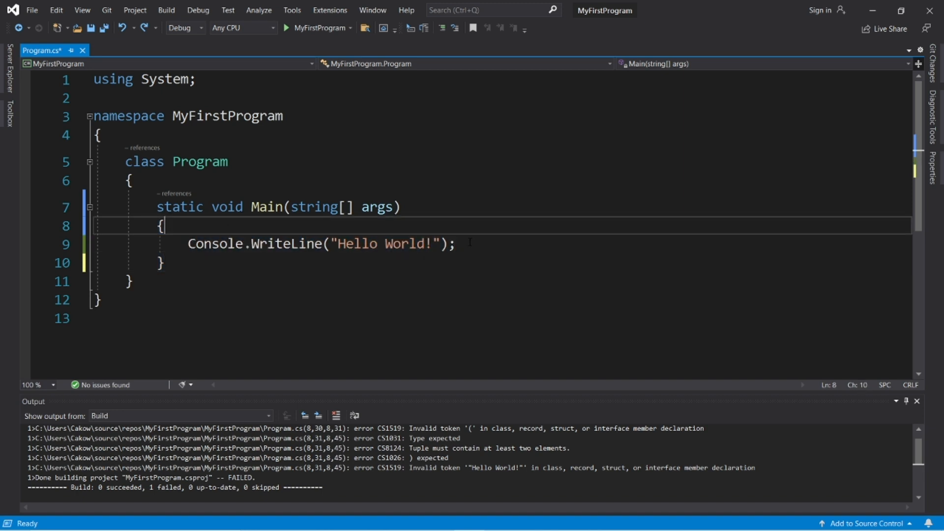
pyautogui.press('Enter')
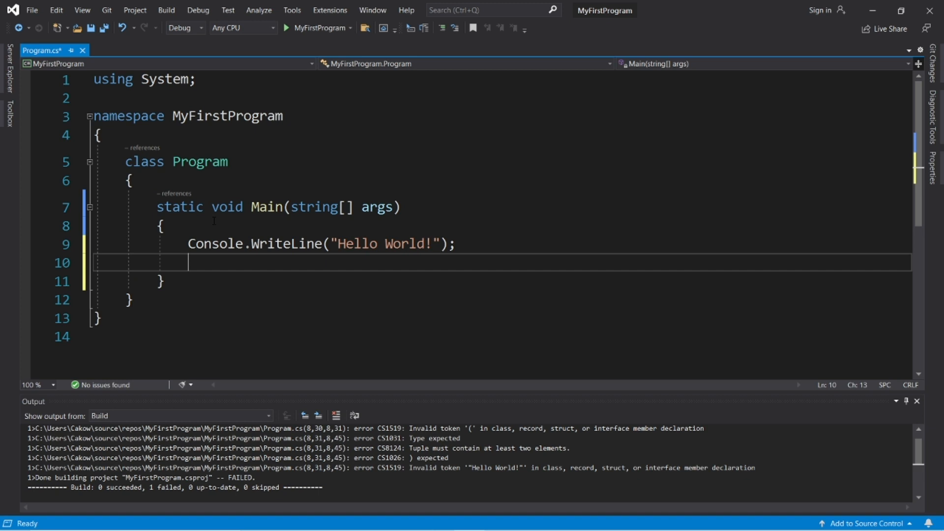
pyautogui.press('Backspace')
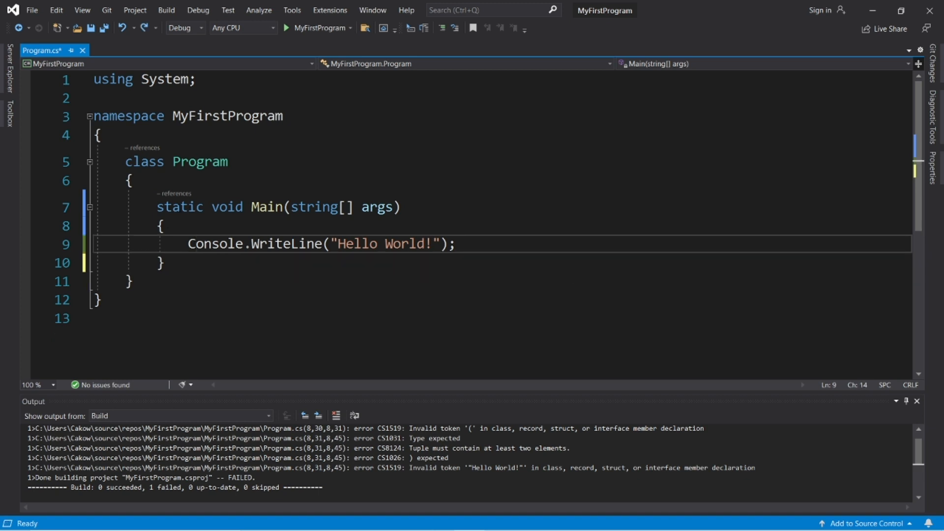
pyautogui.doubleClick(179, 207)
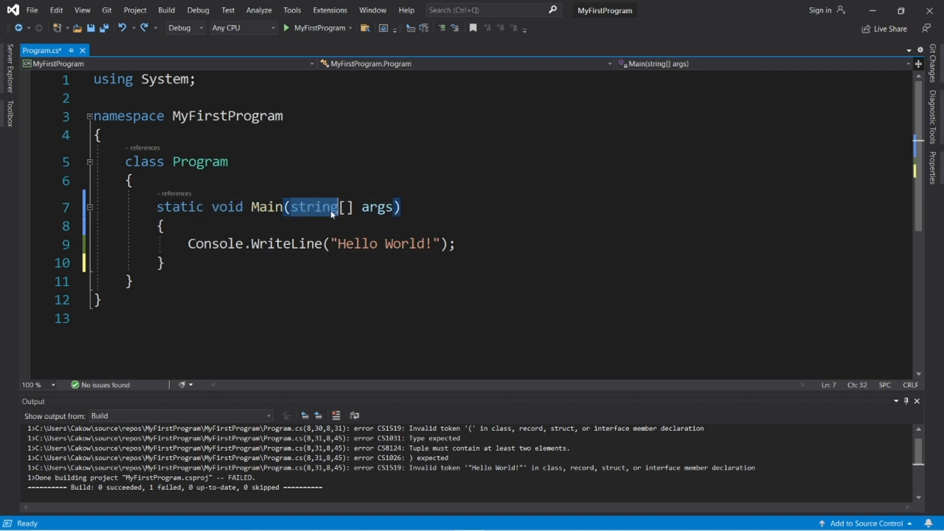
pyautogui.click(165, 227)
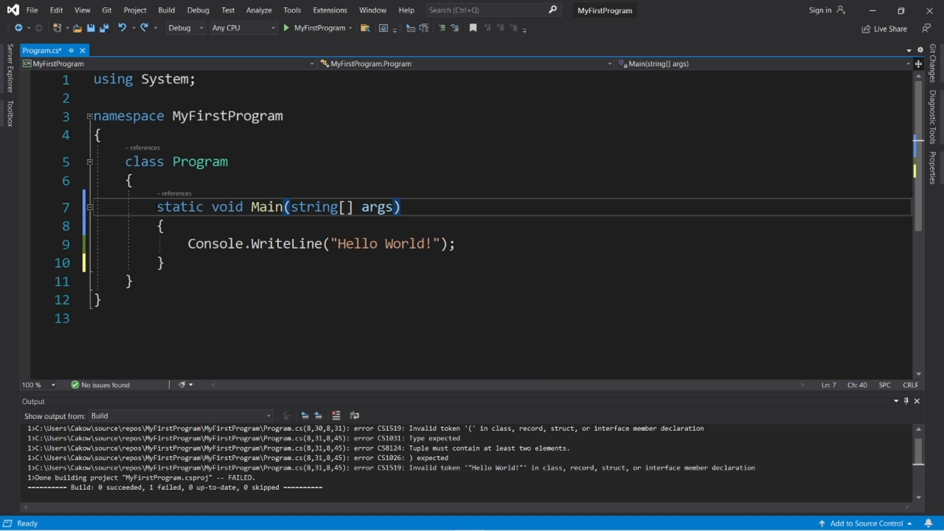
pyautogui.moveTo(156, 207); pyautogui.dragTo(401, 206)
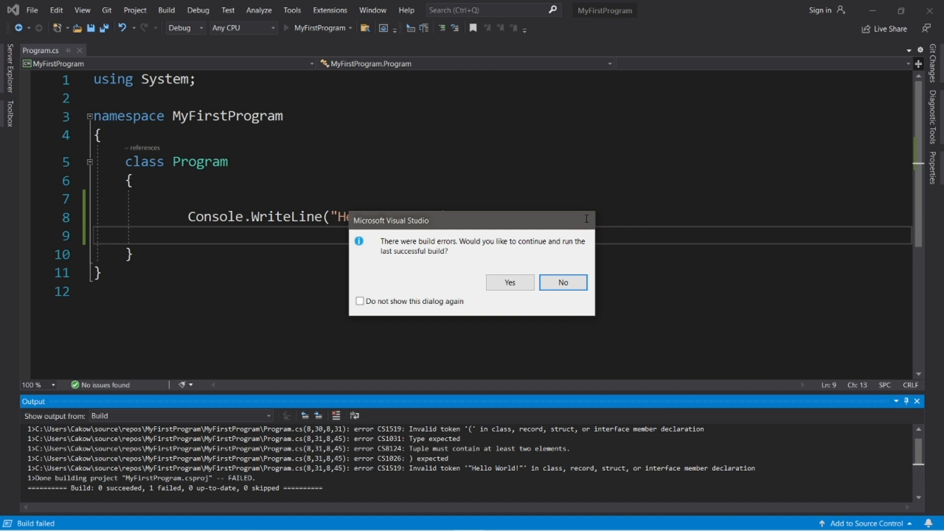
# Step: Decline the last successful build and retype 'static void Main(string[] args)'
pyautogui.click(562, 283)
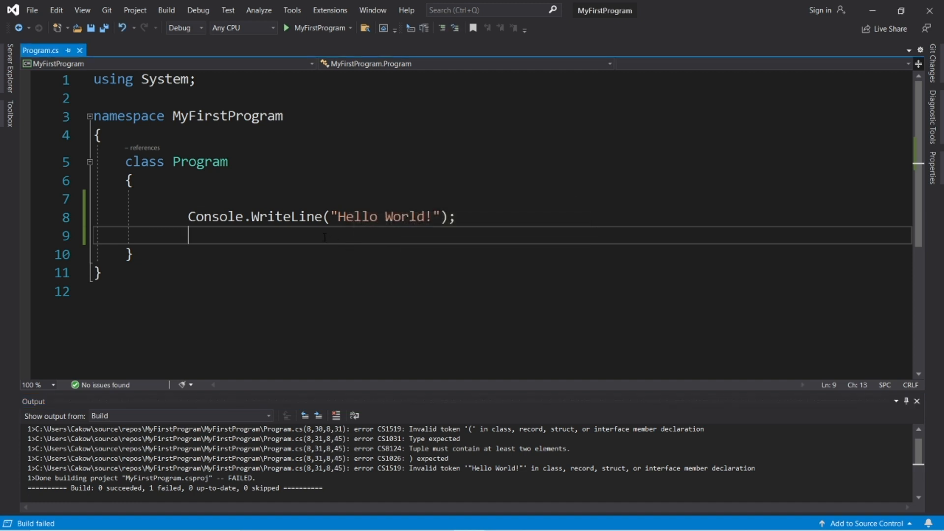
pyautogui.write('static void Main(string[] args)')
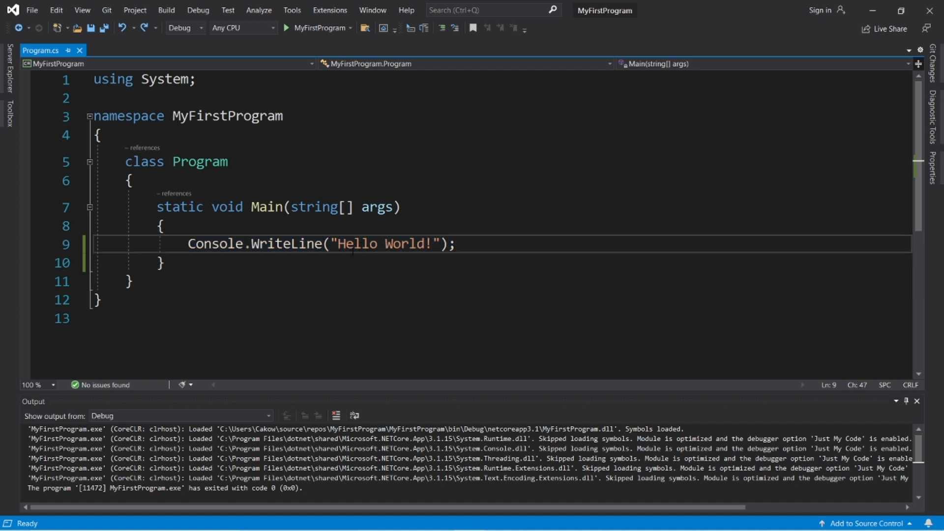
pyautogui.doubleClick(388, 244)
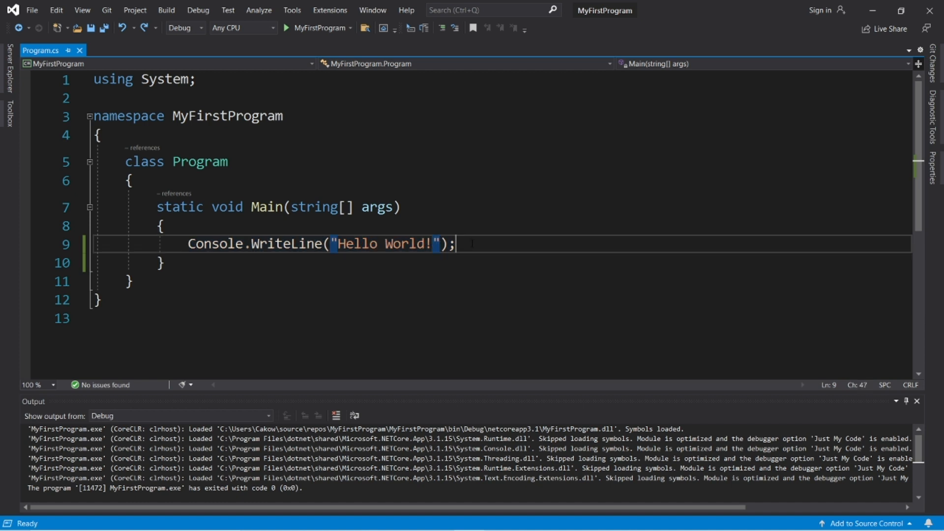
pyautogui.click(285, 27)
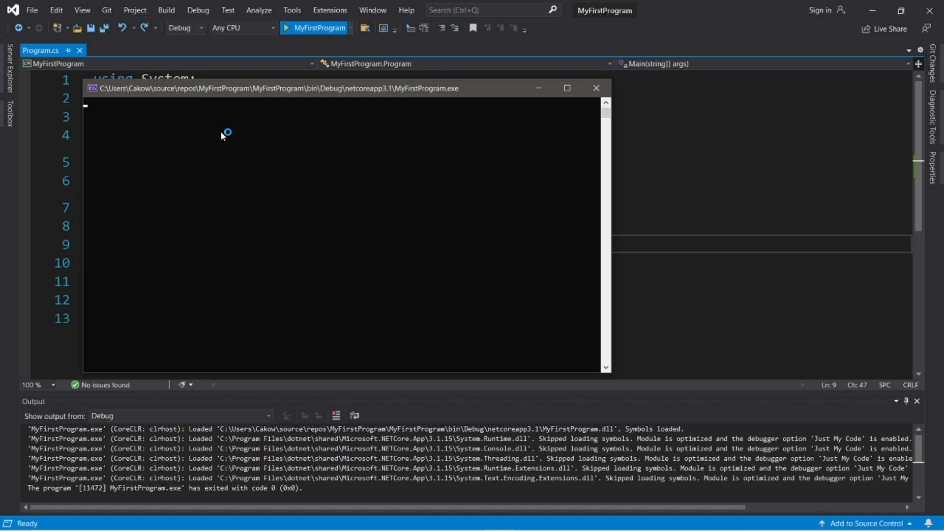
pyautogui.click(290, 27)
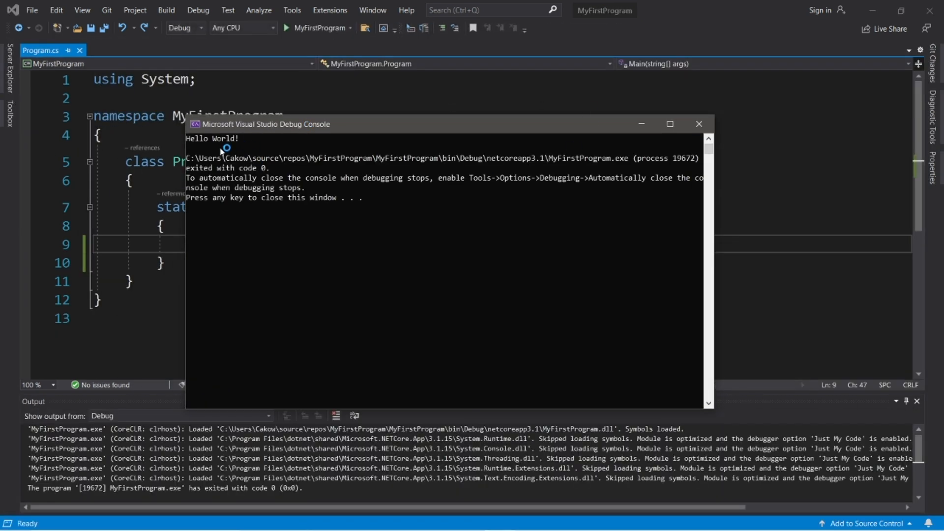
pyautogui.click(700, 124)
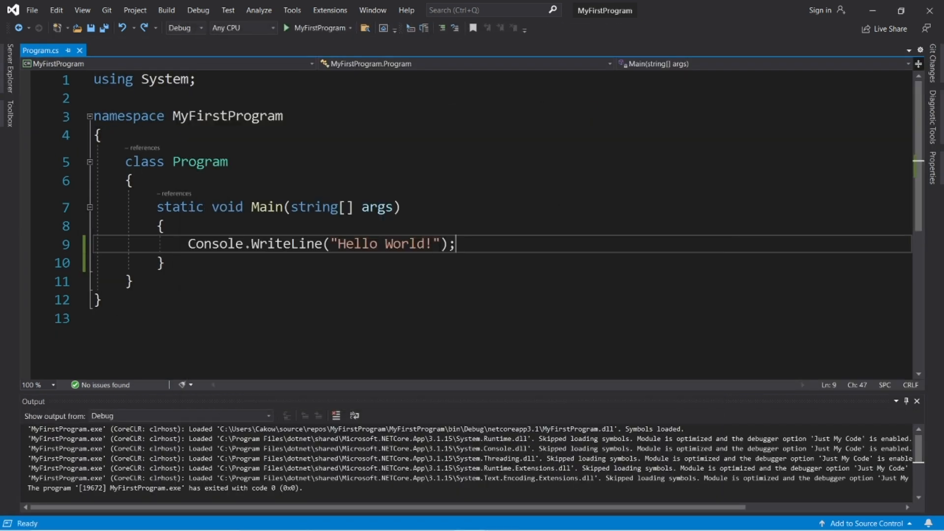
# Step: Replace the 'Hello World!' string with 'I like pizza!'
pyautogui.doubleClick(382, 244)
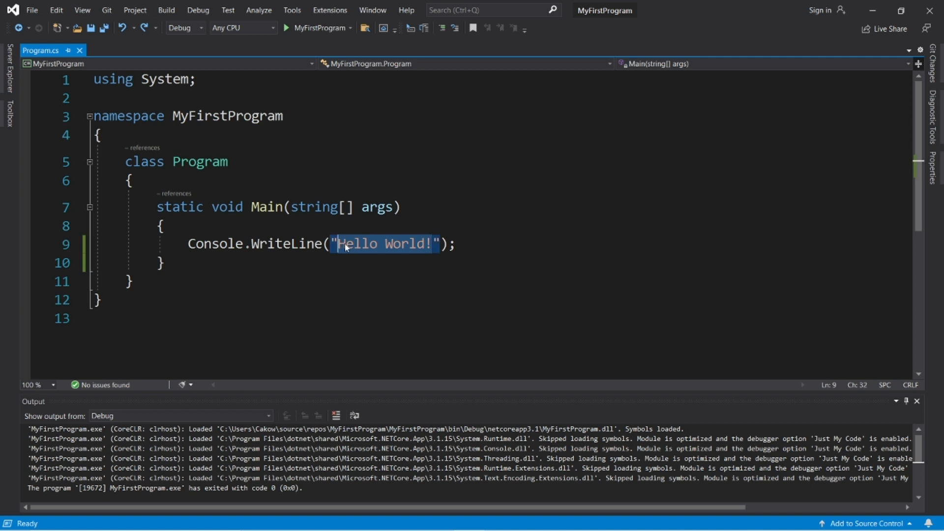
pyautogui.press('Delete')
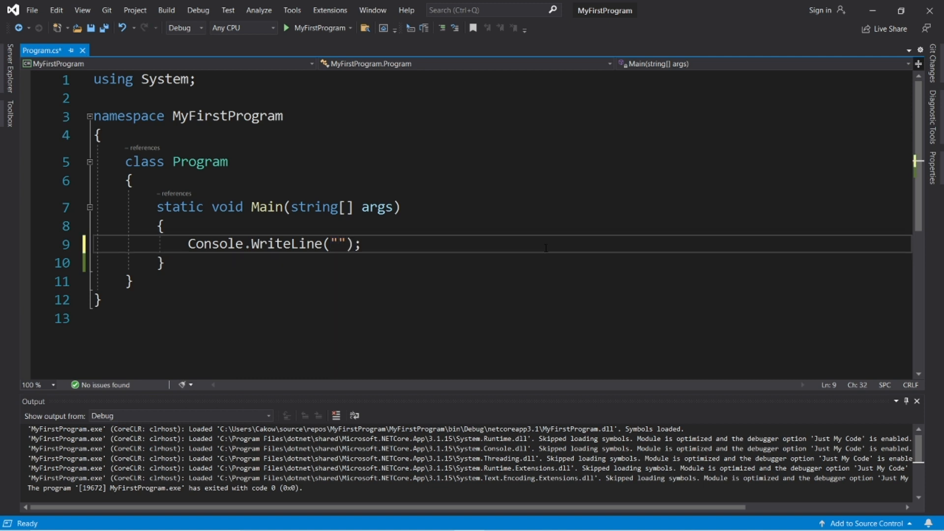
pyautogui.write('I like pizza')
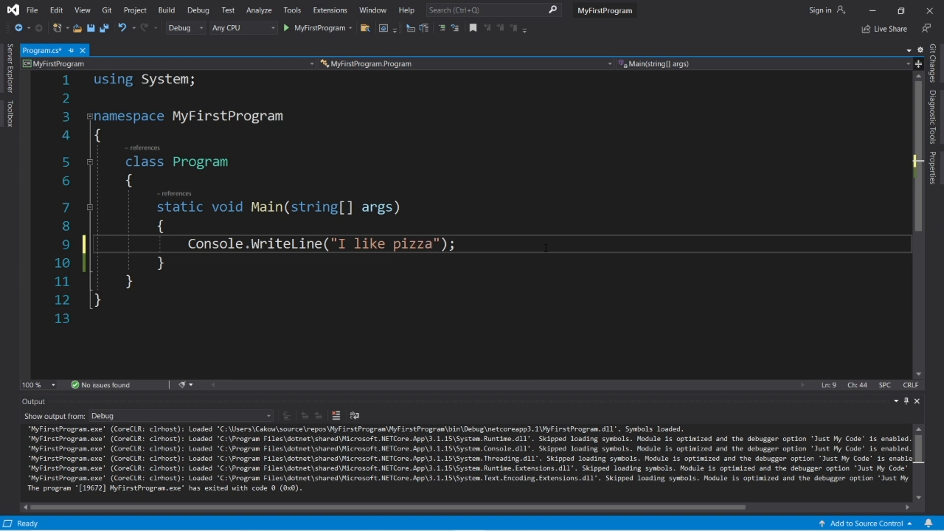
pyautogui.write('!')
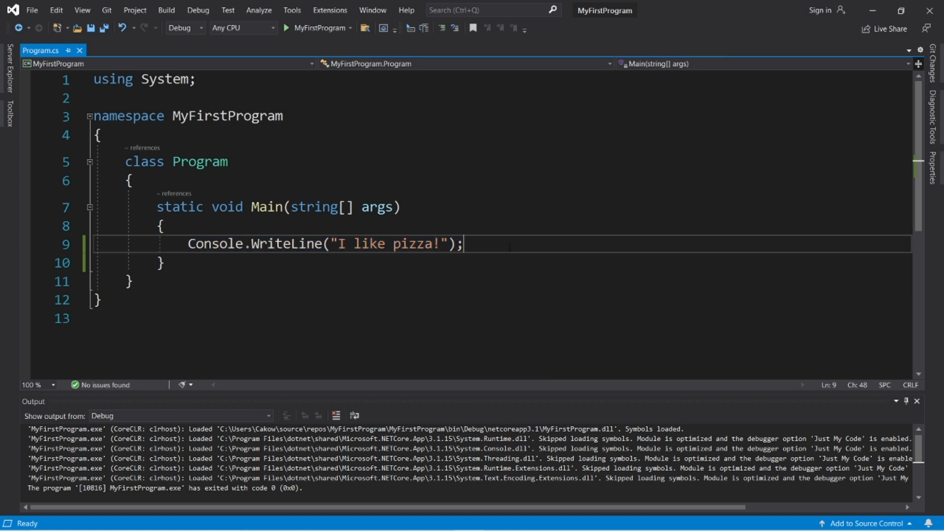
# Step: Add a second WriteLine printing "It's really good!" and start the program
pyautogui.write('Console.WriteLine("I like pizza!");')
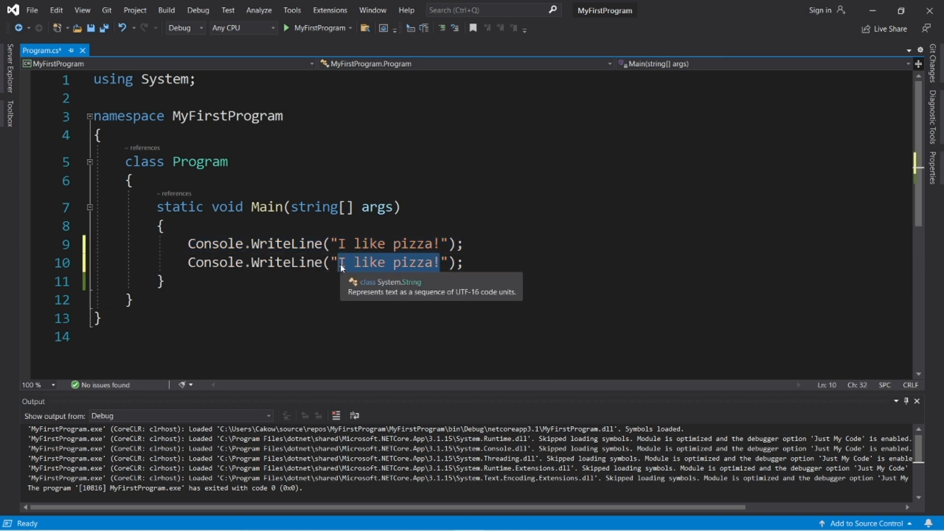
pyautogui.press('Delete')
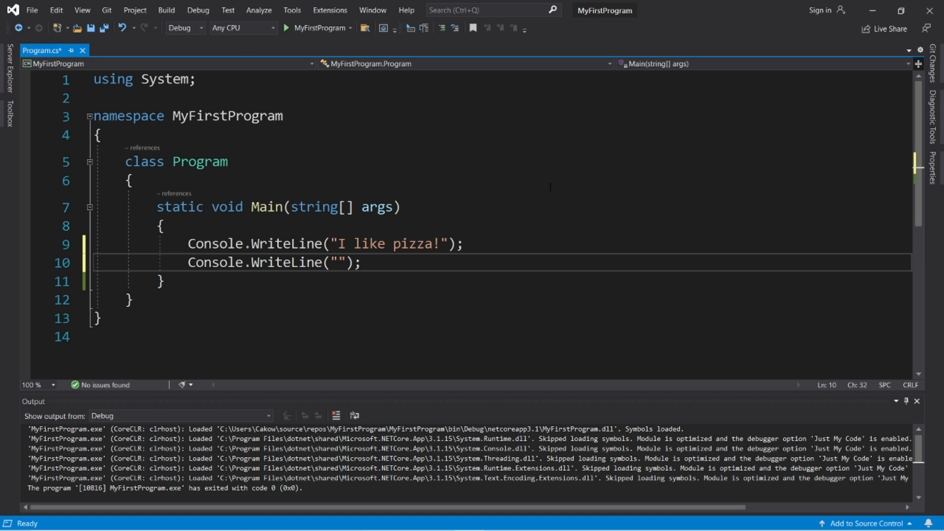
pyautogui.write("It's reall")
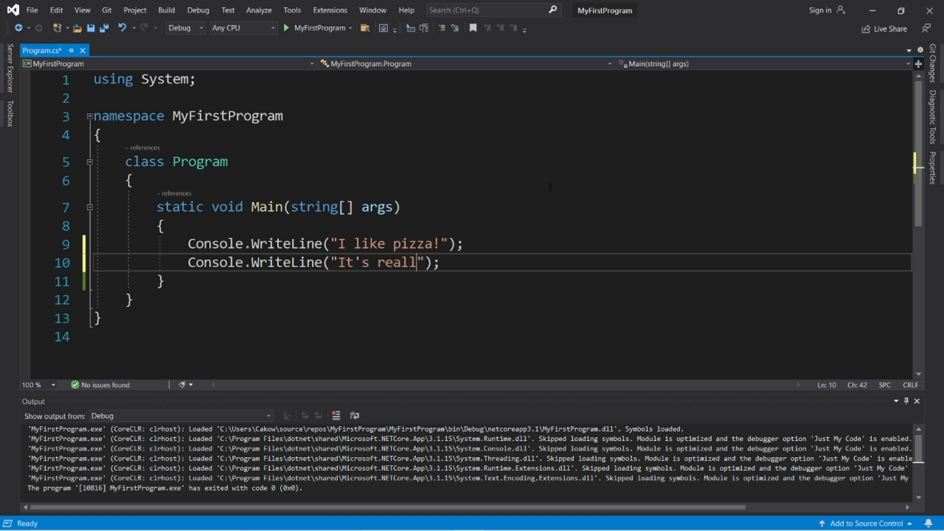
pyautogui.click(284, 27)
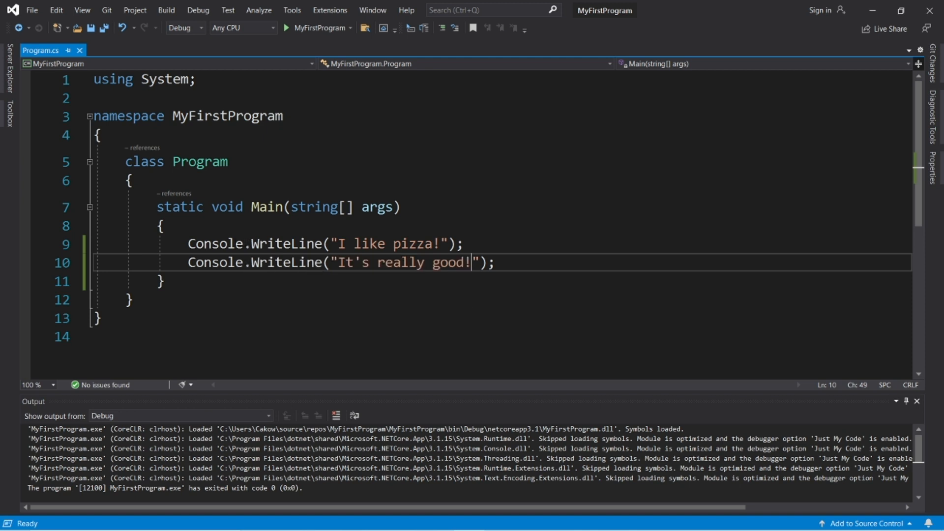
# Step: Run the program to see 'I like pizza!' and 'It's really good!' in the console
pyautogui.click(282, 244)
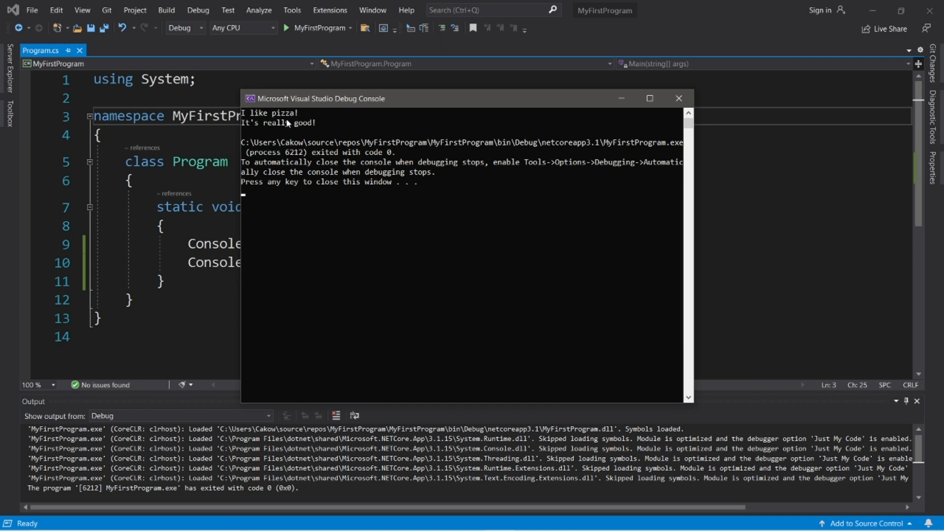
pyautogui.moveTo(278, 149)
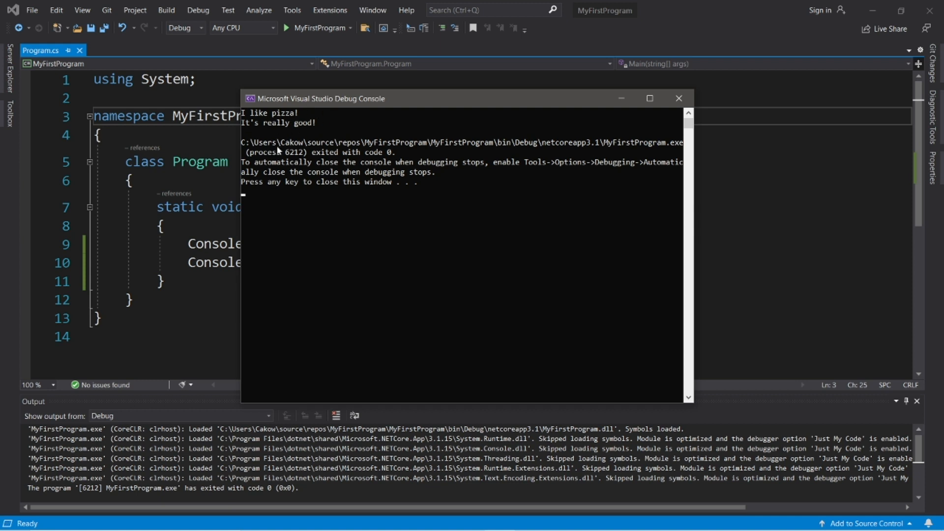
pyautogui.moveTo(352, 106)
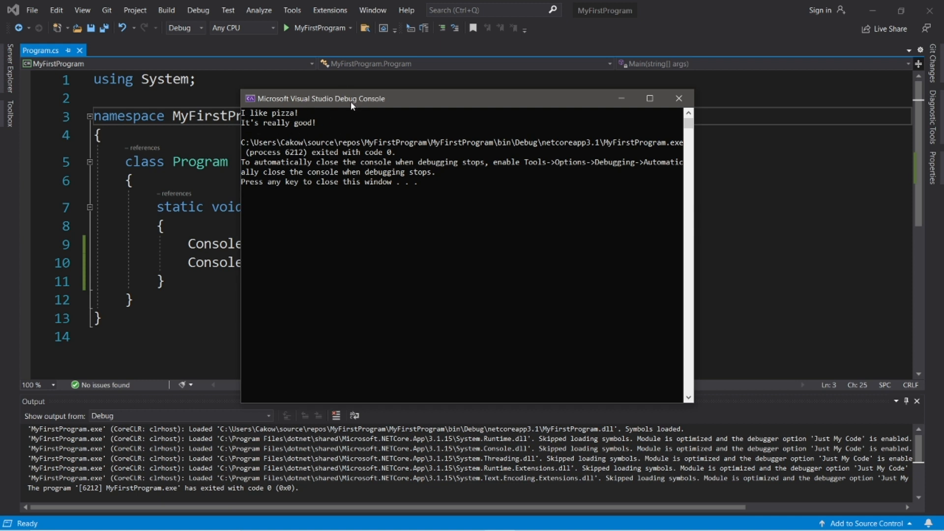
# Step: Set the console font to Consolas size 28 and the screen text colour to green
pyautogui.click(251, 98)
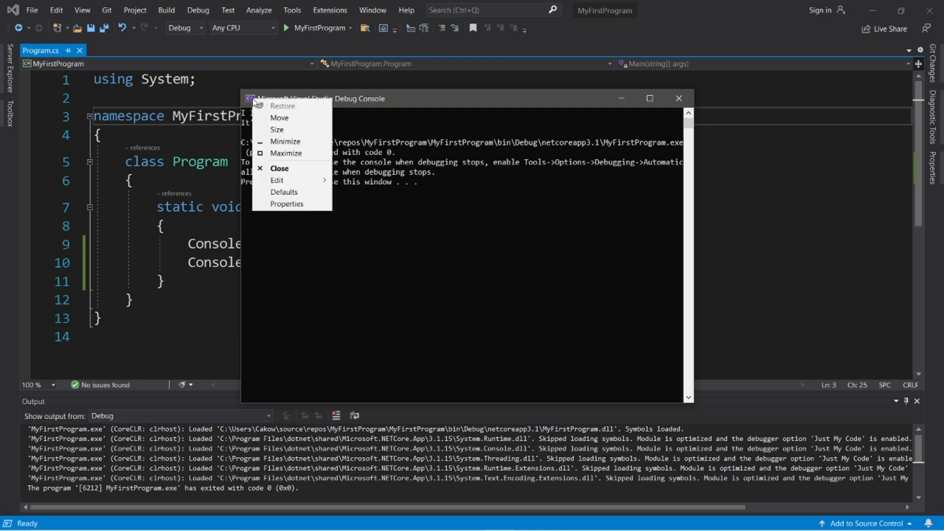
pyautogui.click(287, 204)
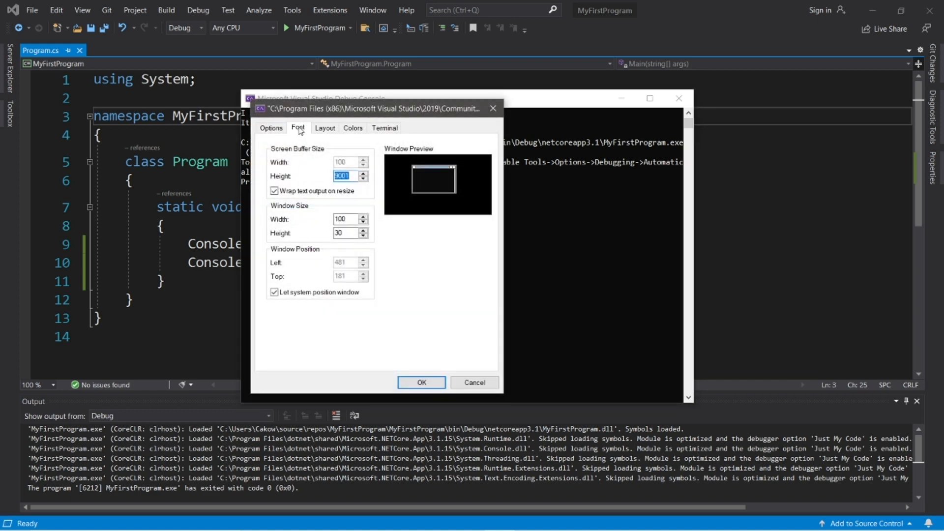
pyautogui.click(298, 127)
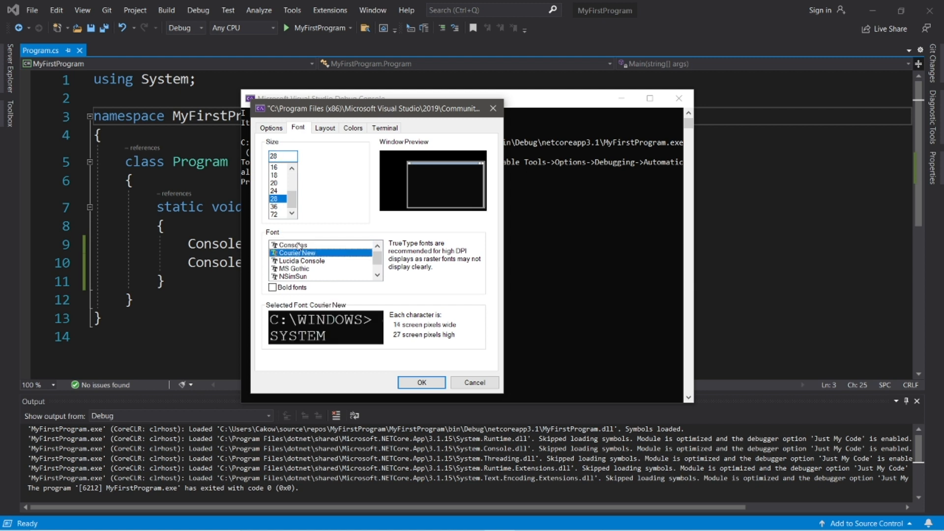
pyautogui.click(293, 244)
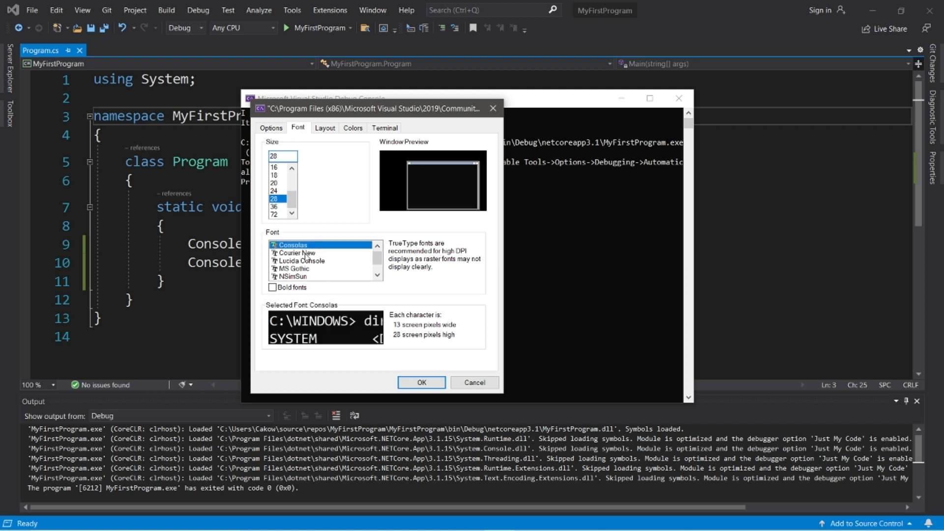
pyautogui.click(352, 128)
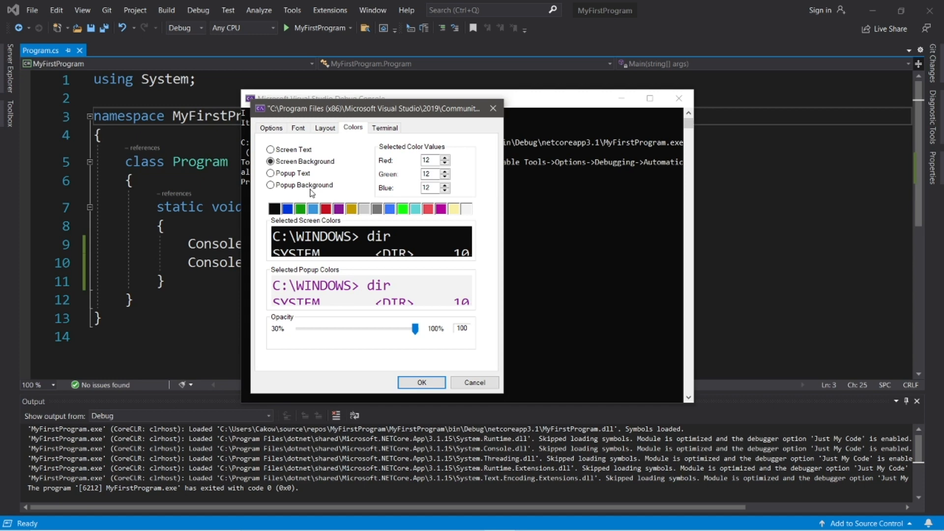
pyautogui.click(270, 149)
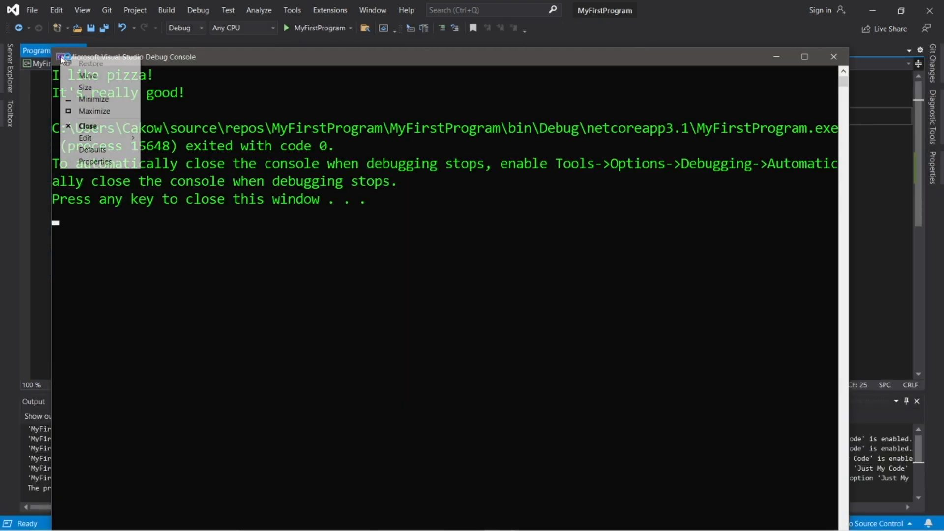
# Step: Set the console window size to width 50 and height 15 in the Layout settings
pyautogui.click(96, 161)
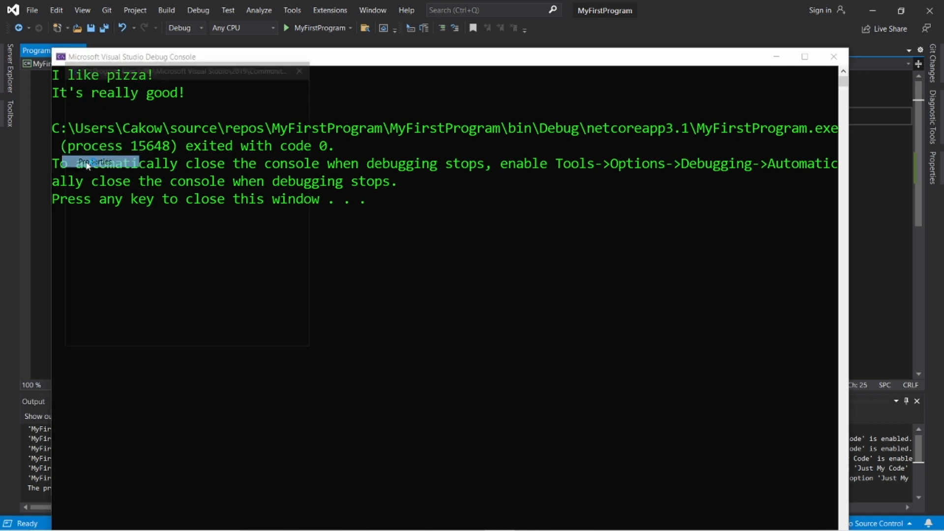
pyautogui.click(97, 162)
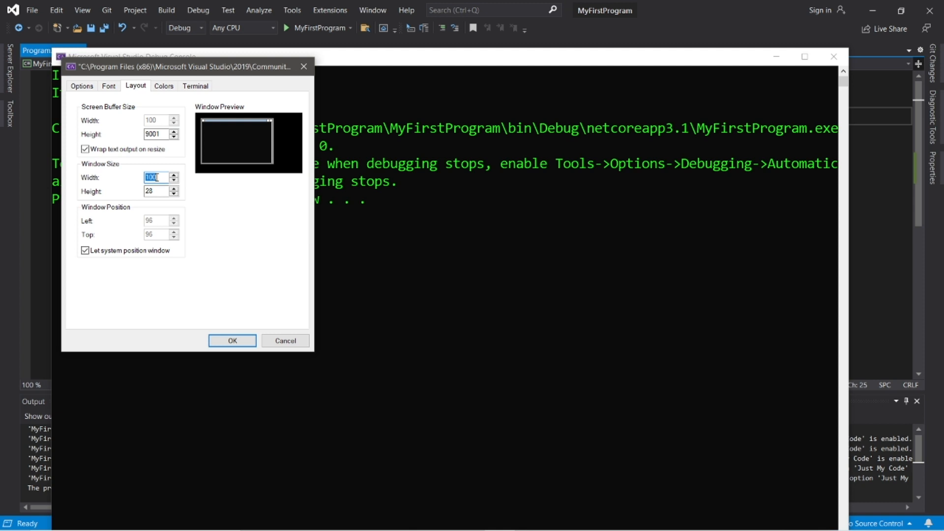
pyautogui.write('50')
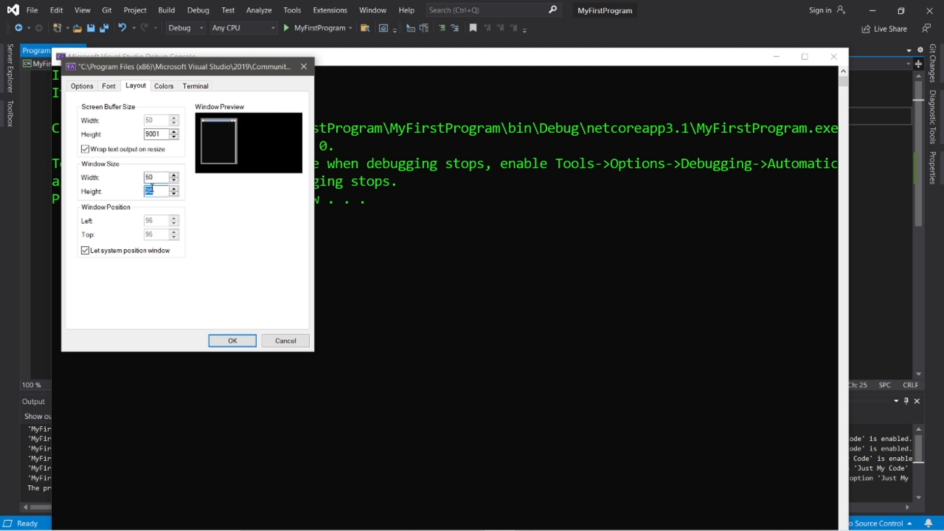
pyautogui.write('15')
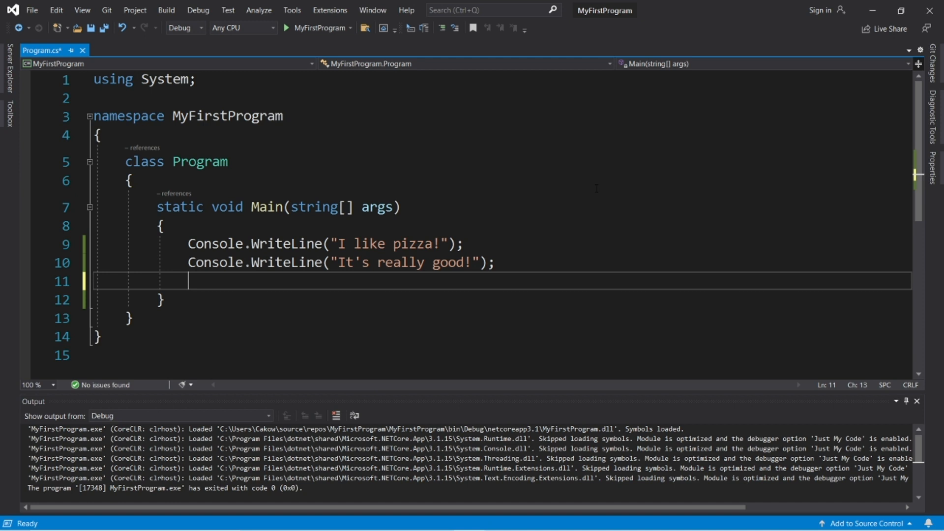
# Step: Add Console.Beep(); after the WriteLine calls and run the program
pyautogui.write('Console')
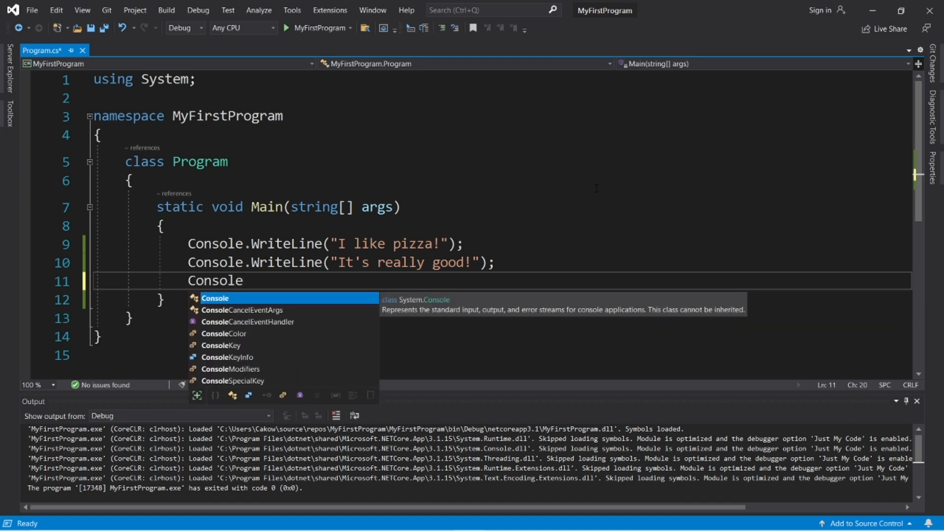
pyautogui.write('.Beep(')
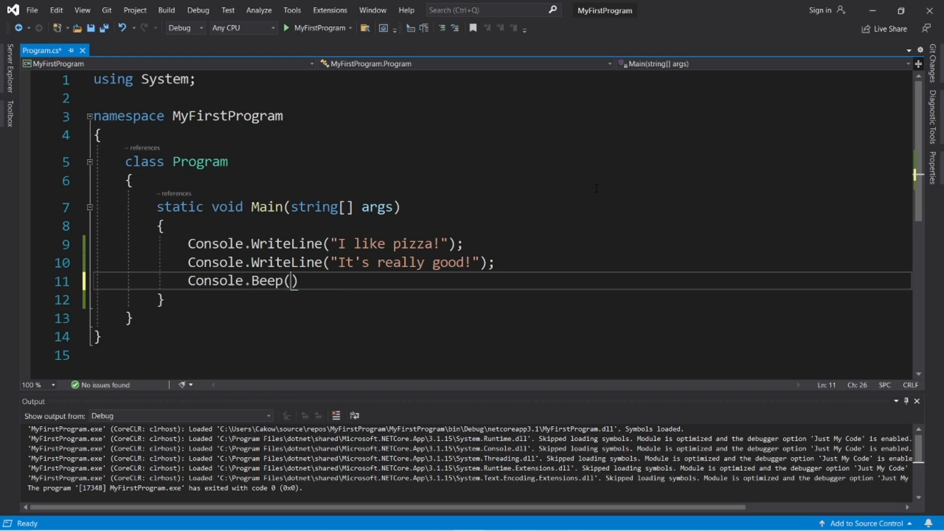
pyautogui.write(');')
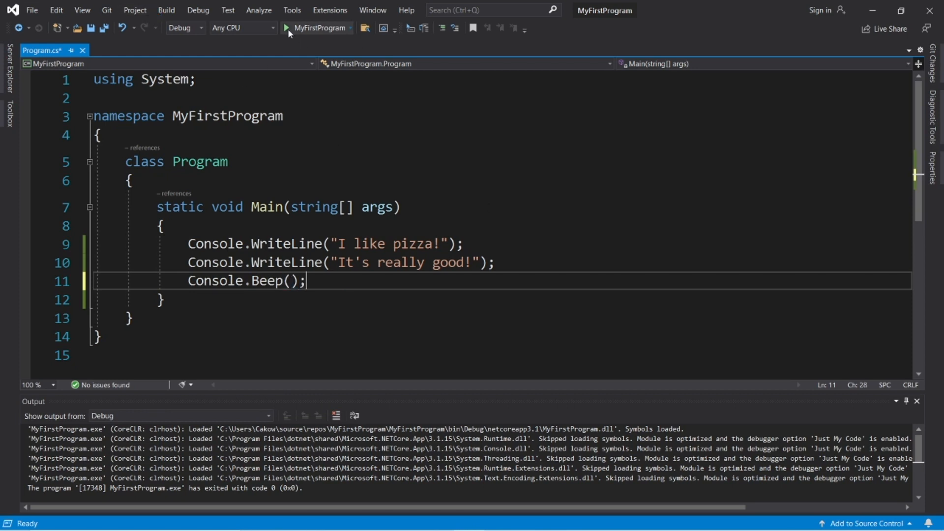
pyautogui.click(285, 27)
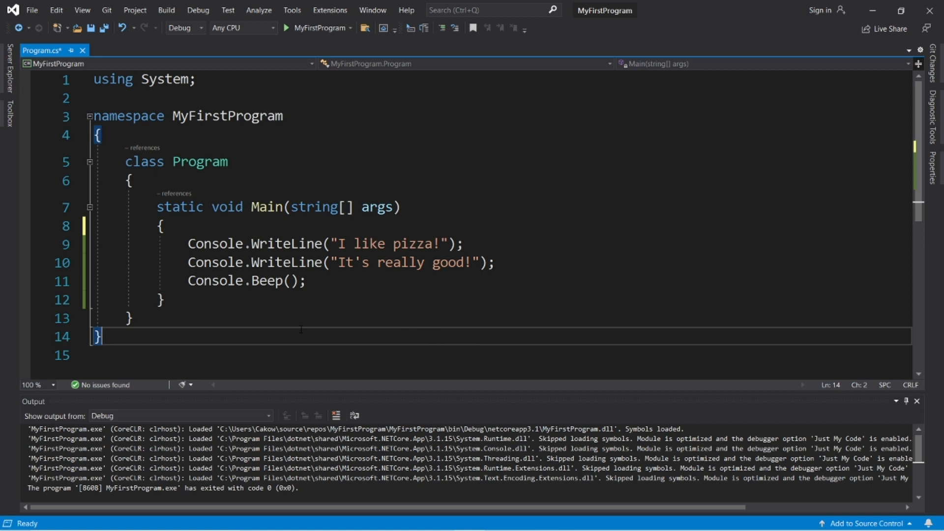
pyautogui.press('ctrl+a')
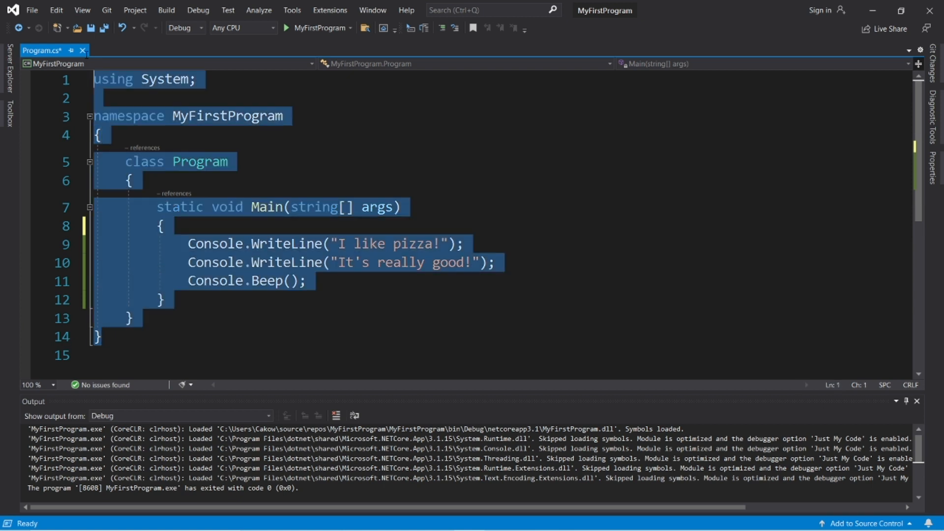